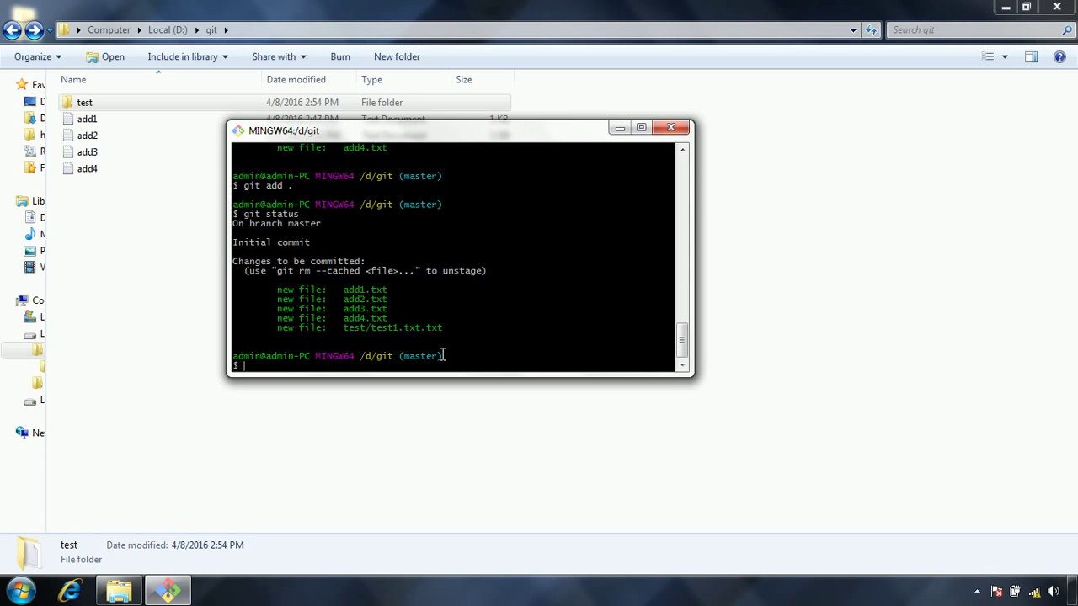
# Abandon a half-typed git status command and select text in the earlier output
pyautogui.write('git stat')
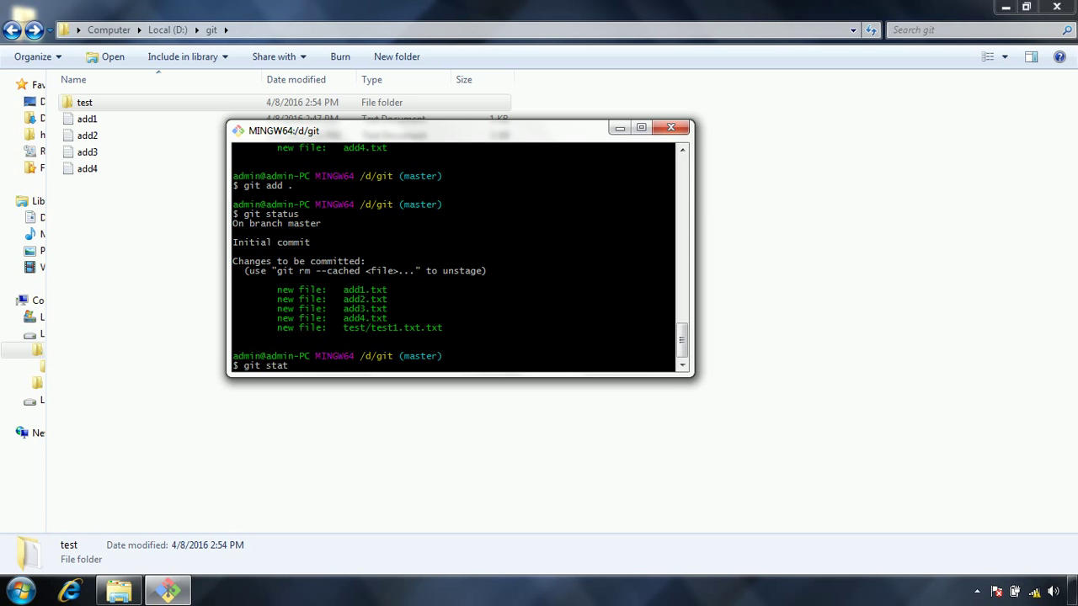
pyautogui.press('Return')
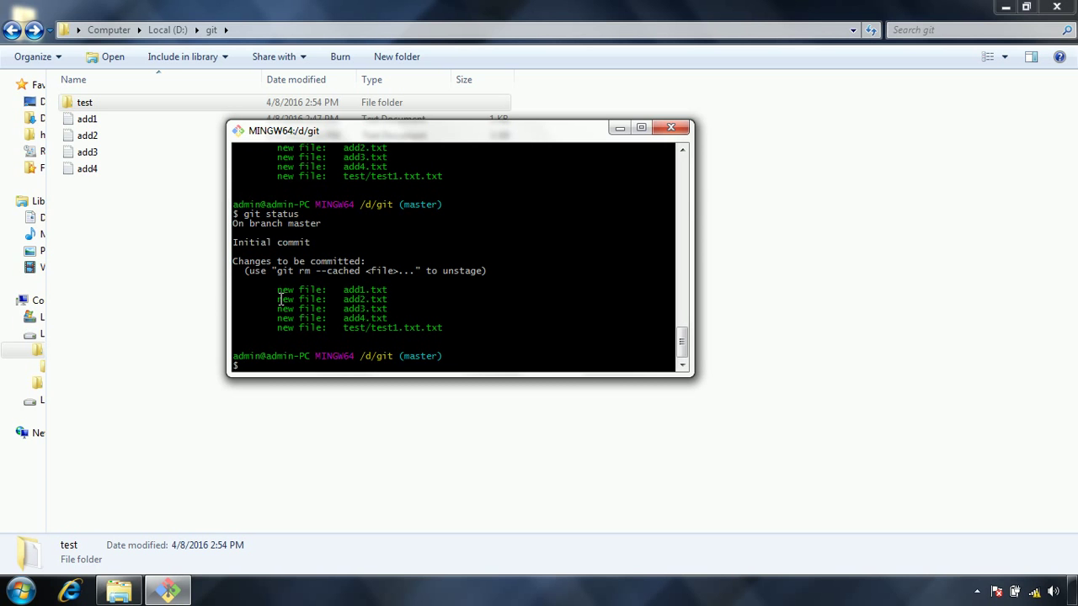
pyautogui.moveTo(278, 290); pyautogui.dragTo(388, 308)
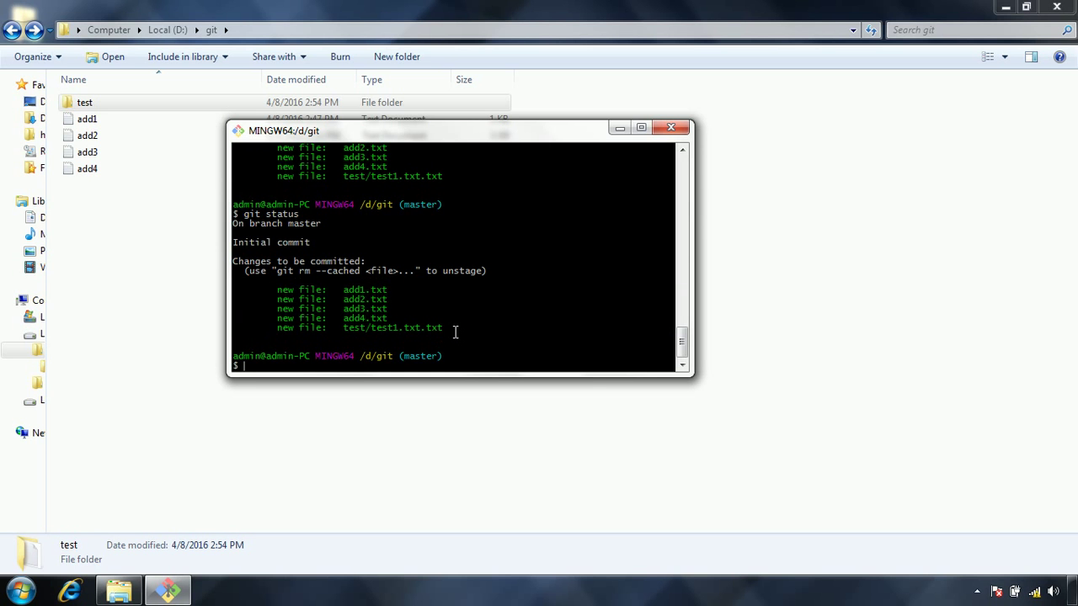
pyautogui.moveTo(354, 367)
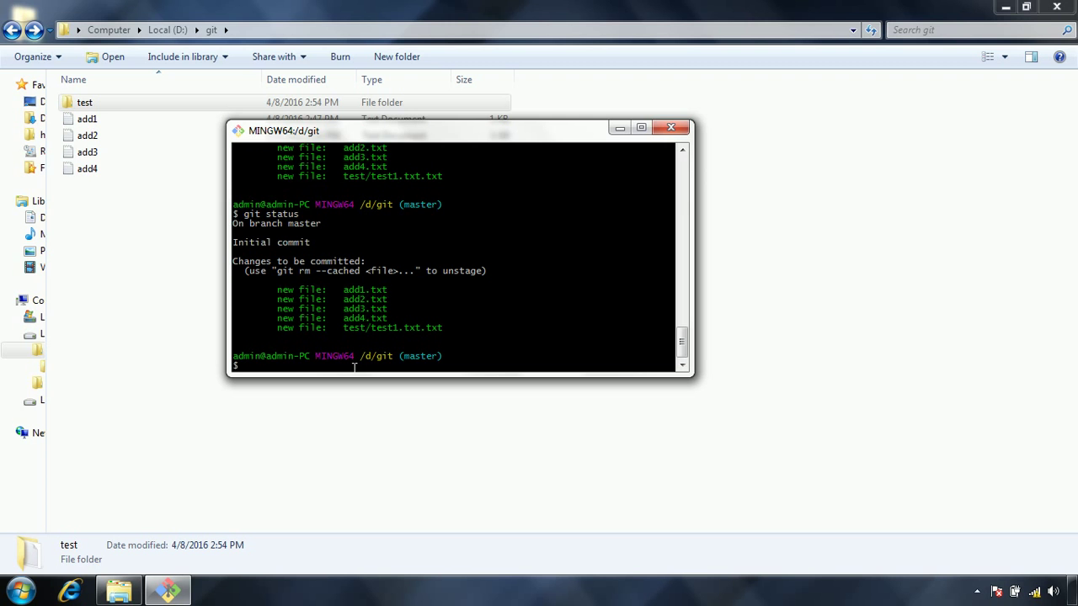
# Commit the staged files with the message "adding new five file to local git repository"
pyautogui.write('git')
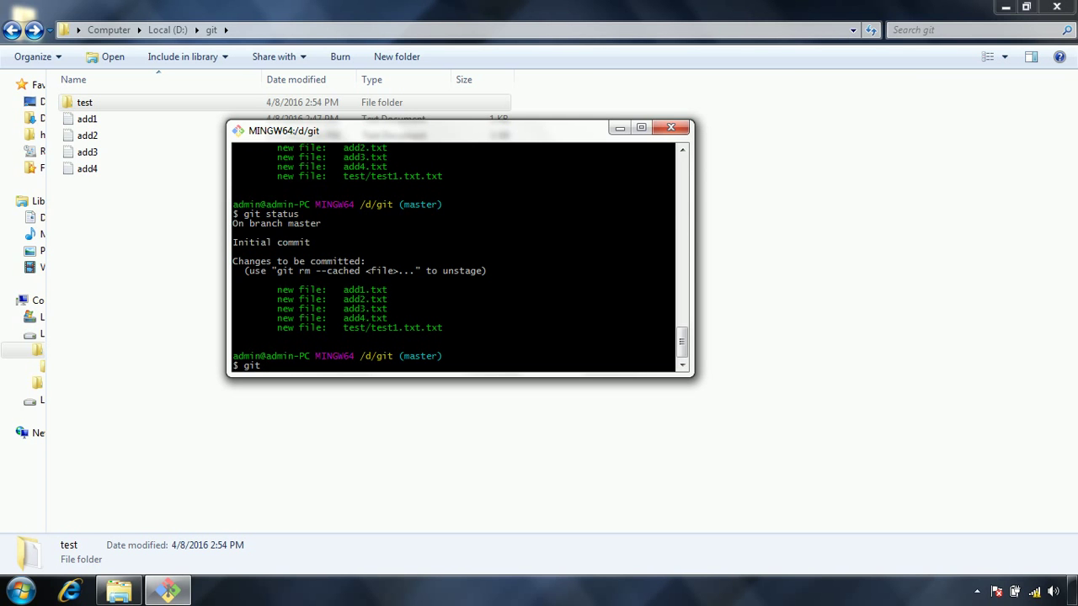
pyautogui.write('commit')
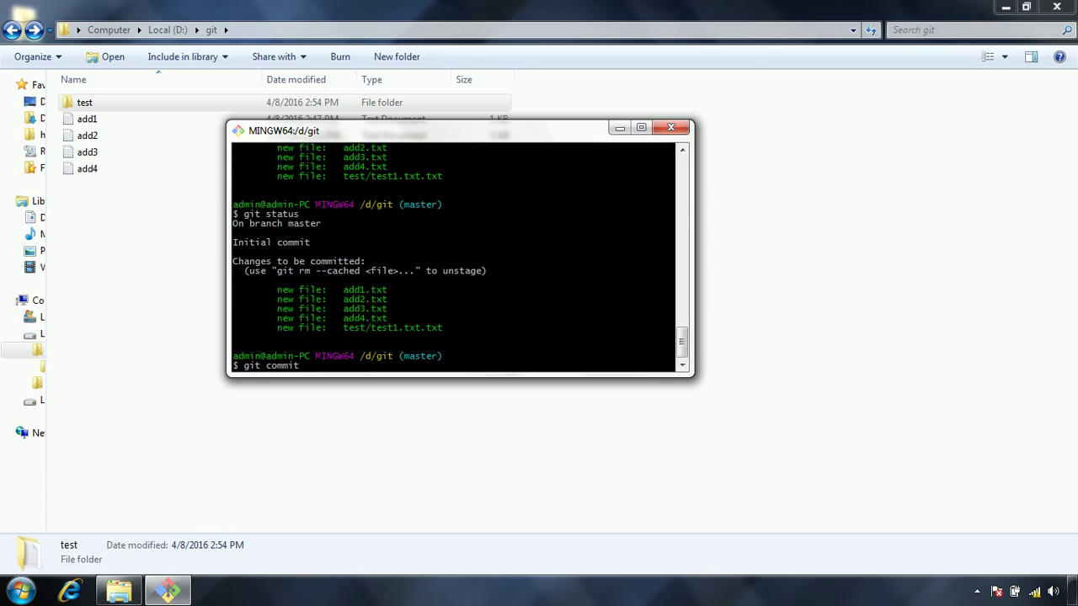
pyautogui.write('-m')
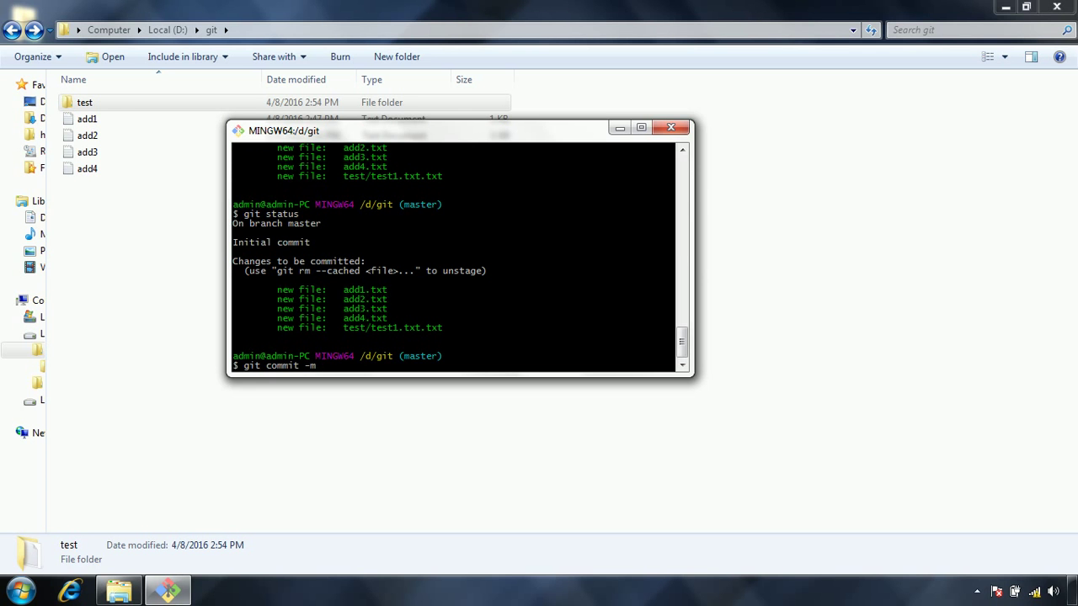
pyautogui.write('"')
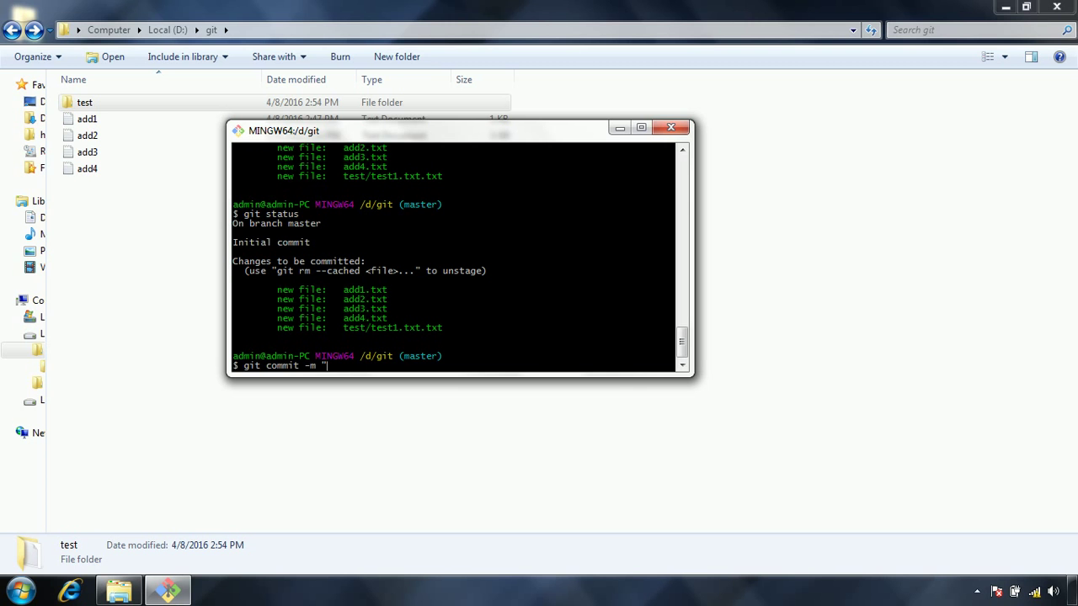
pyautogui.write('addded')
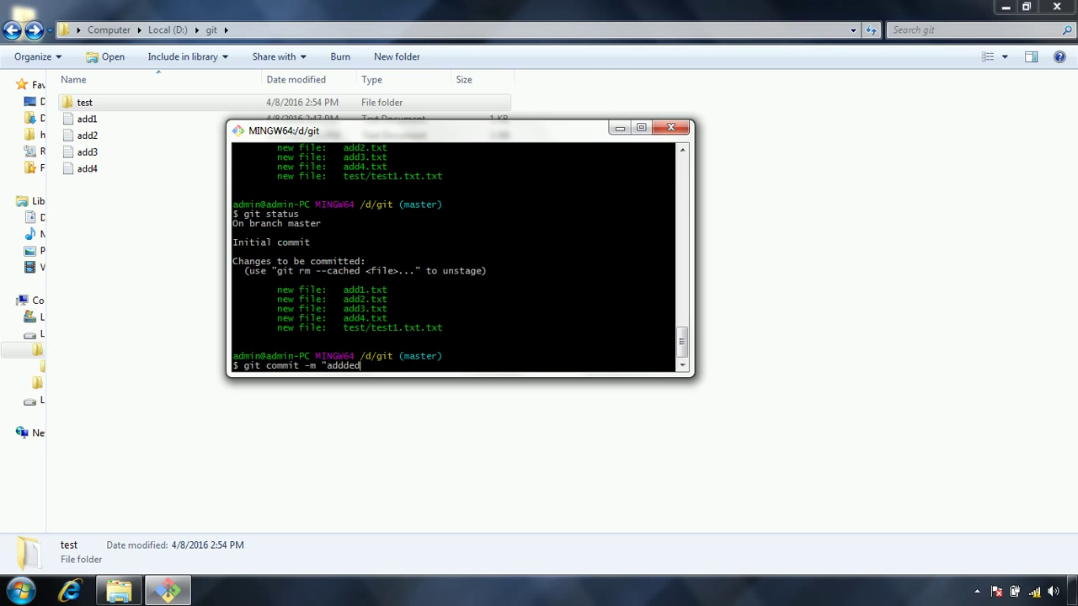
pyautogui.write('adding')
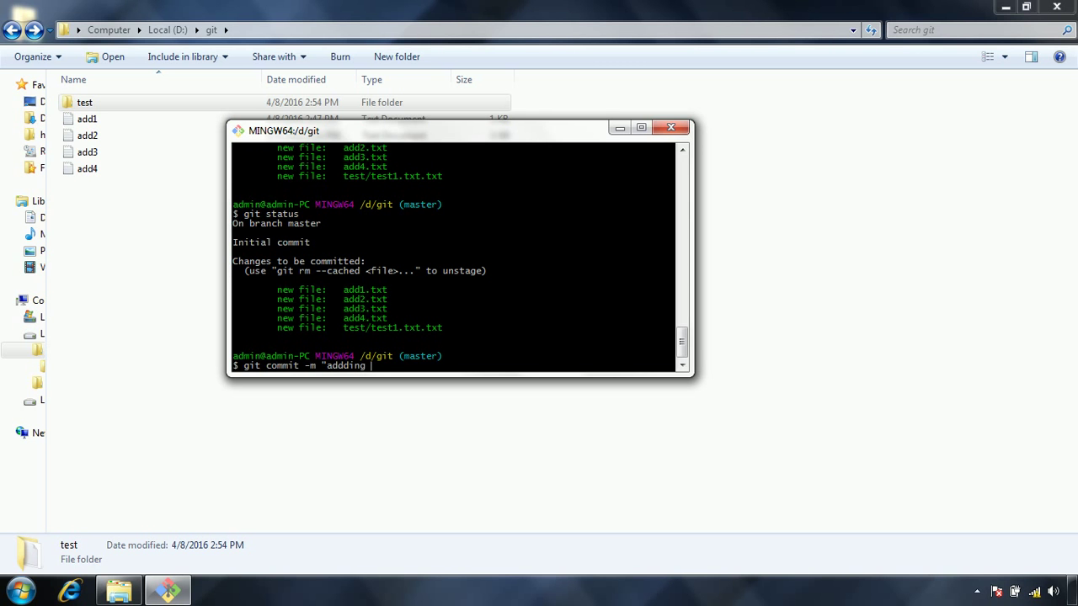
pyautogui.write('new fil')
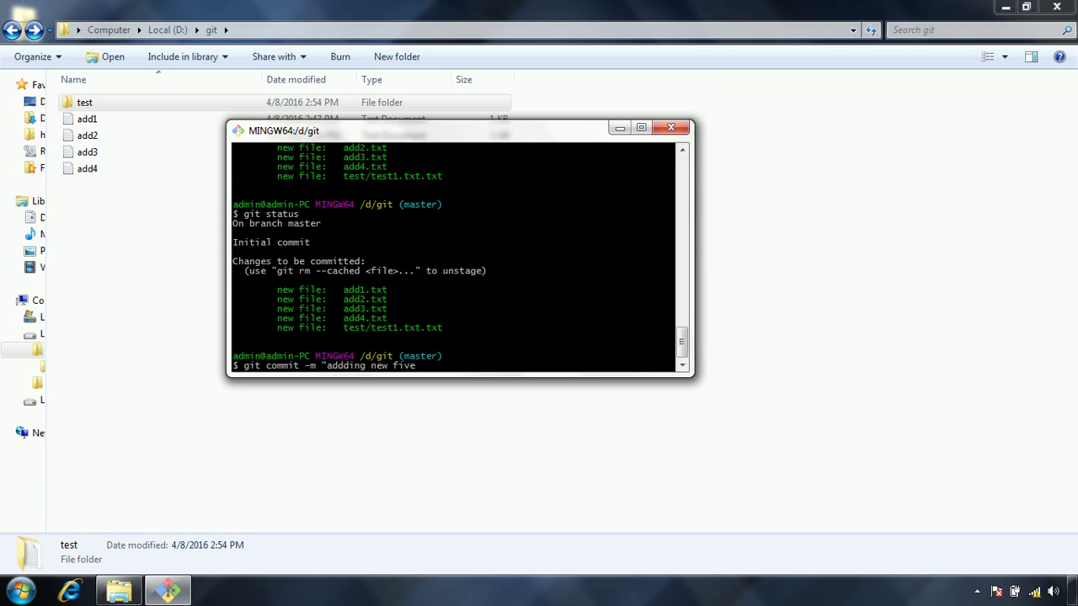
pyautogui.write('file to')
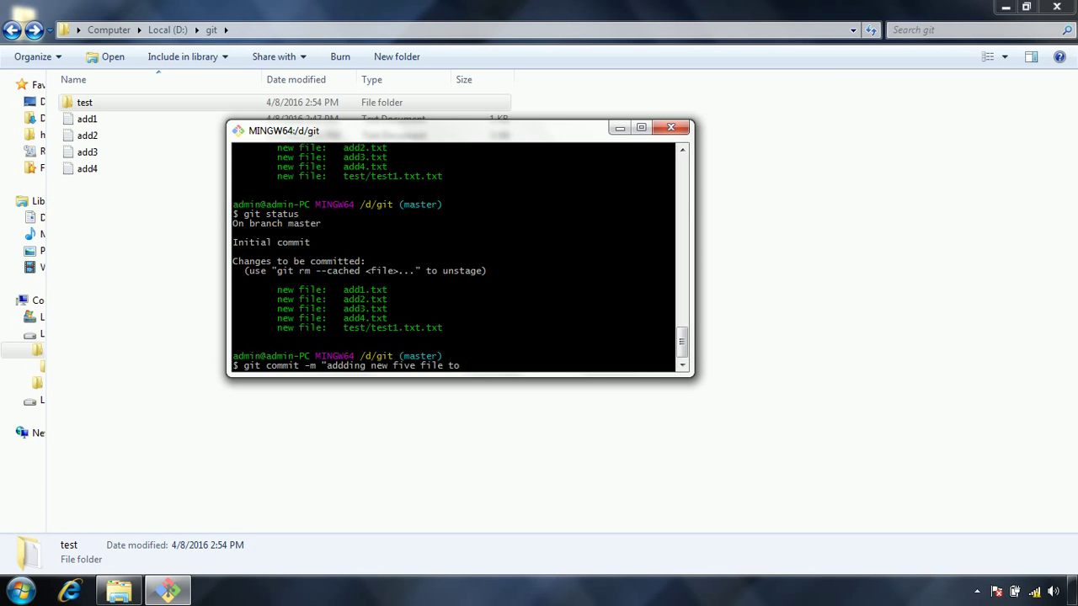
pyautogui.write('lcoal re')
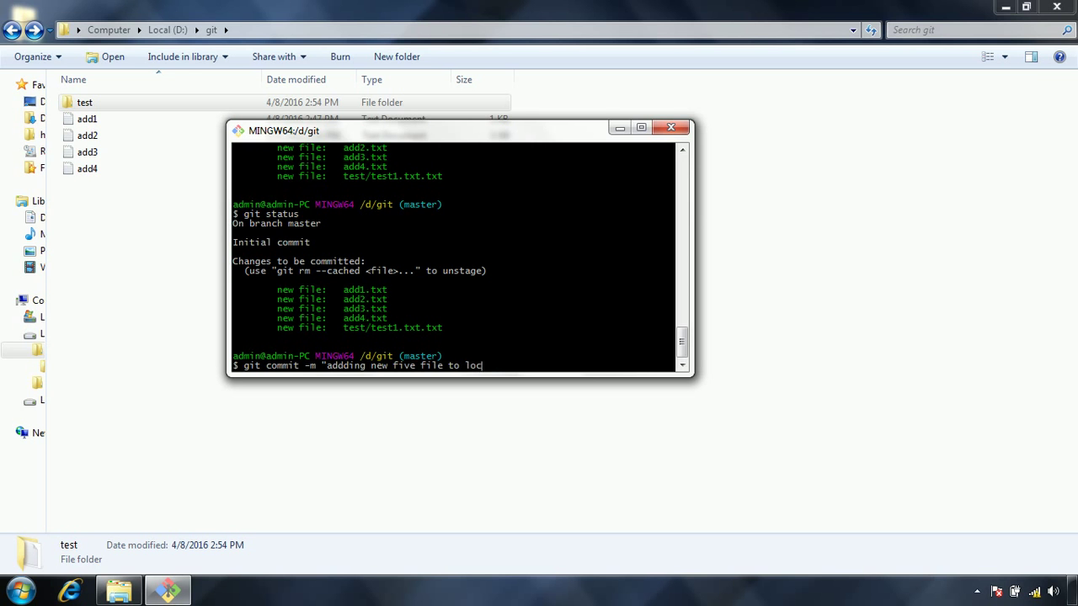
pyautogui.write('al git repos')
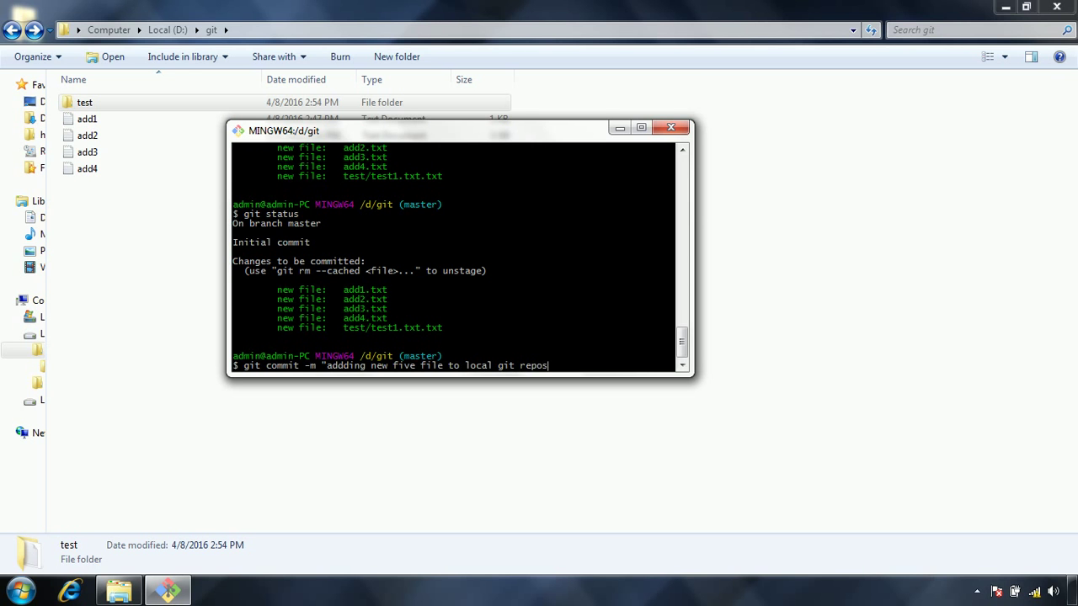
pyautogui.write('itory')
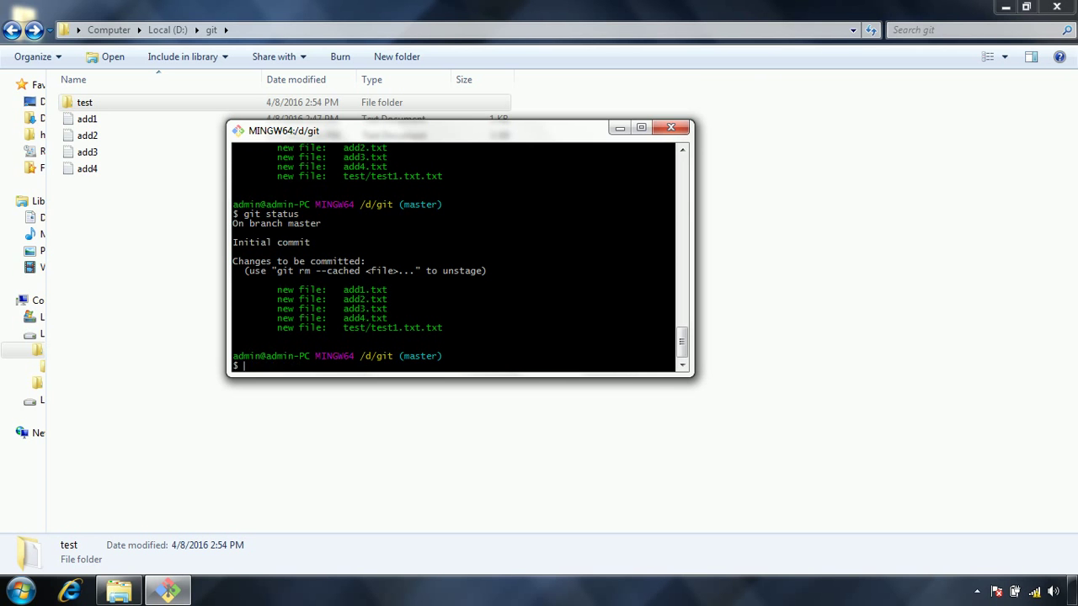
pyautogui.write('git commit -m "adding new five file to local git repository"')
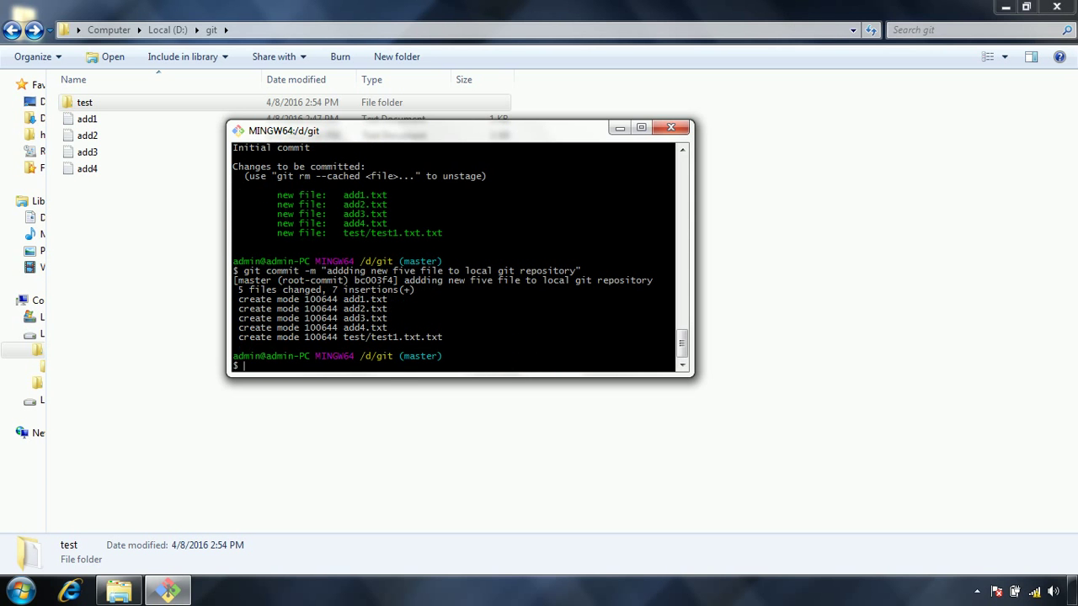
pyautogui.moveTo(324, 352)
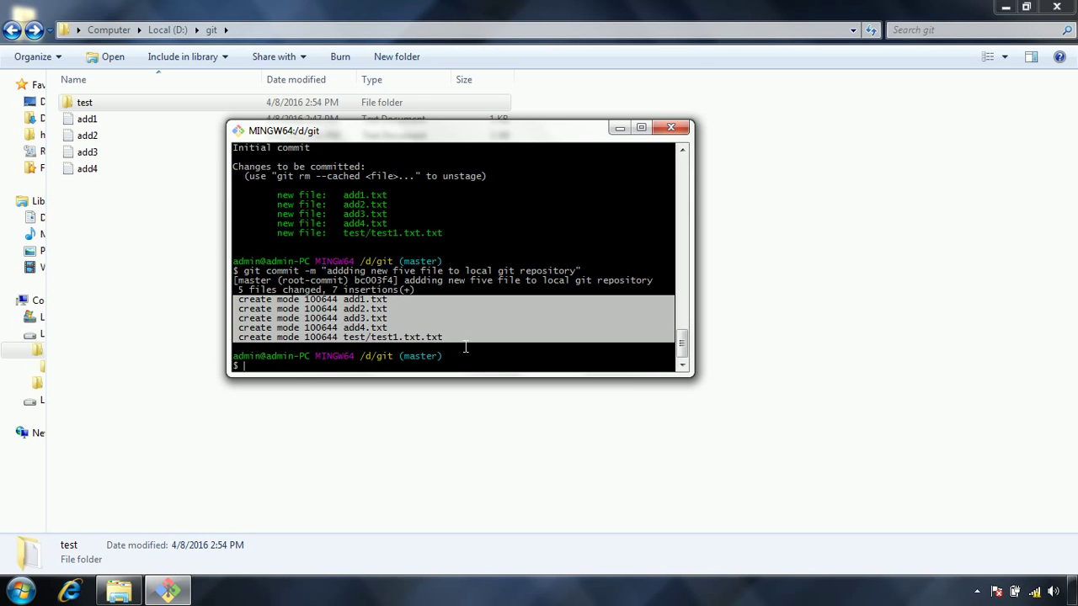
# Run git status to confirm nothing is left to commit and the working directory is clean
pyautogui.click(458, 346)
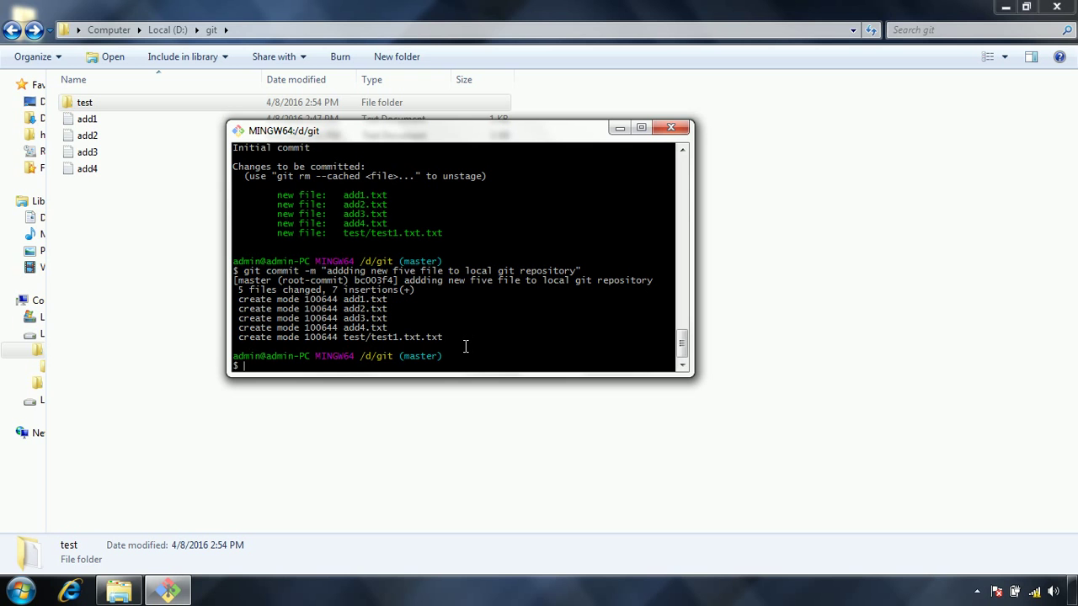
pyautogui.write('git sta')
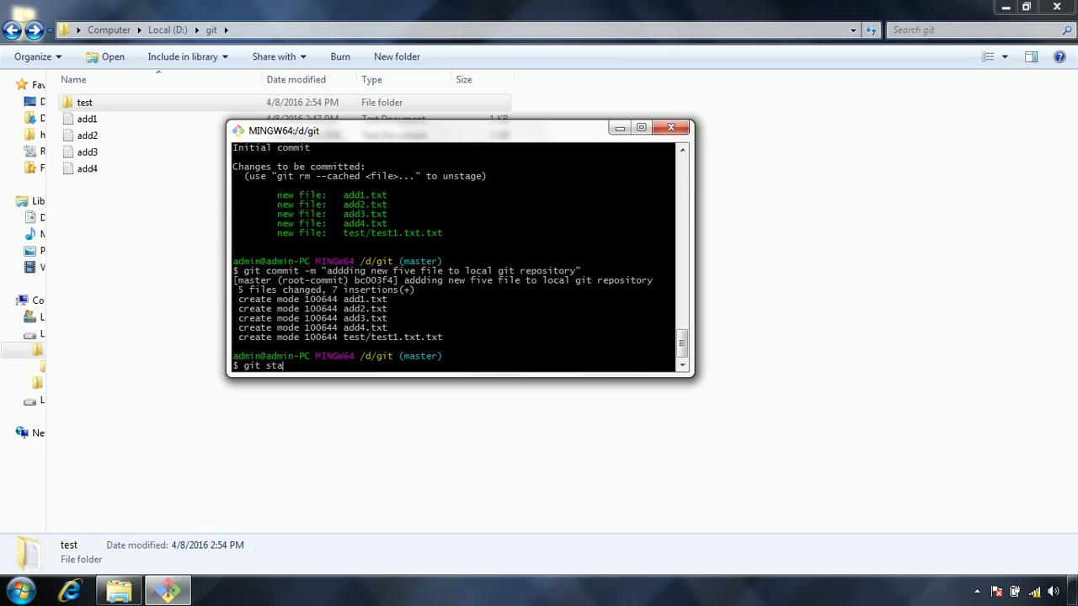
pyautogui.press('Return')
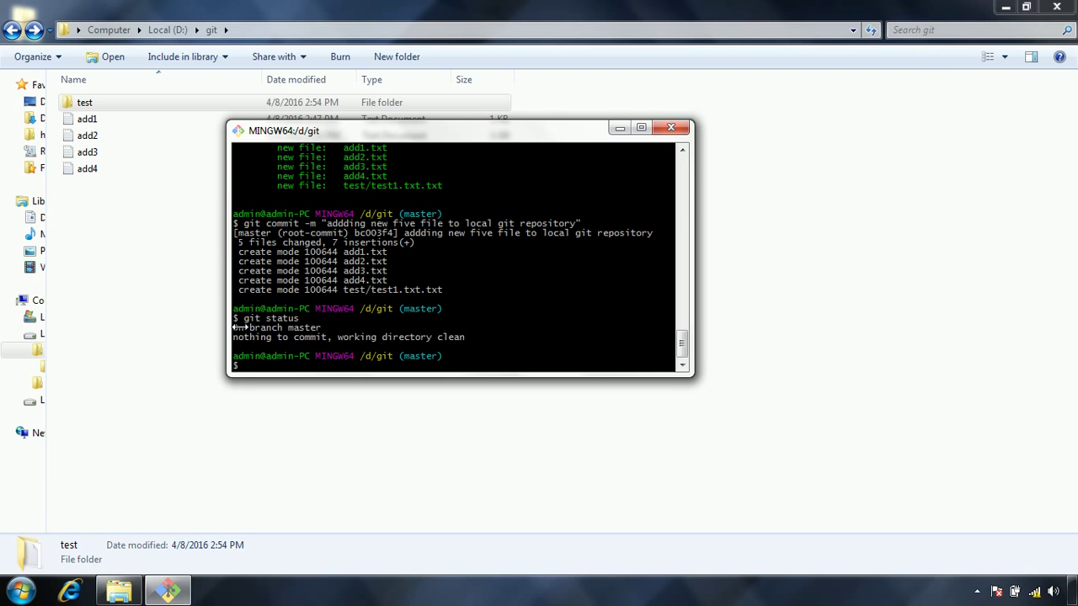
pyautogui.moveTo(377, 354)
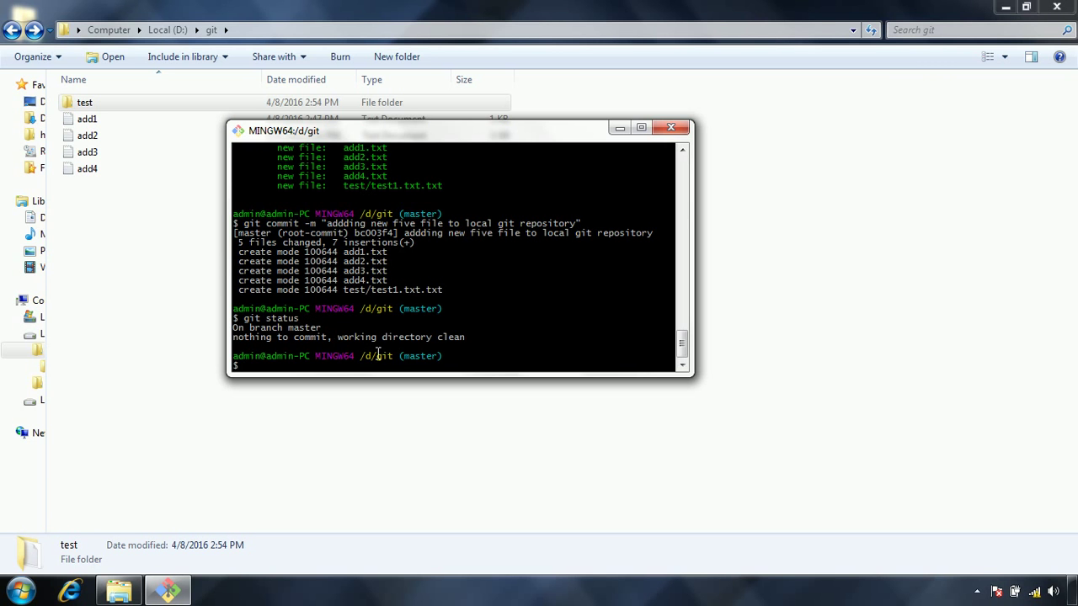
pyautogui.moveTo(485, 345)
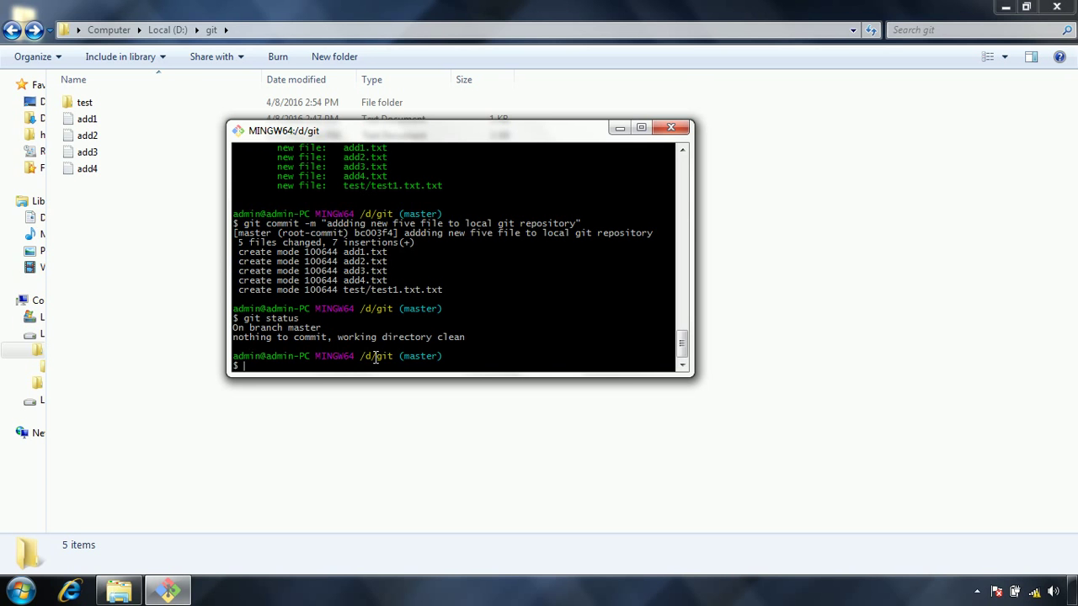
pyautogui.moveTo(313, 362)
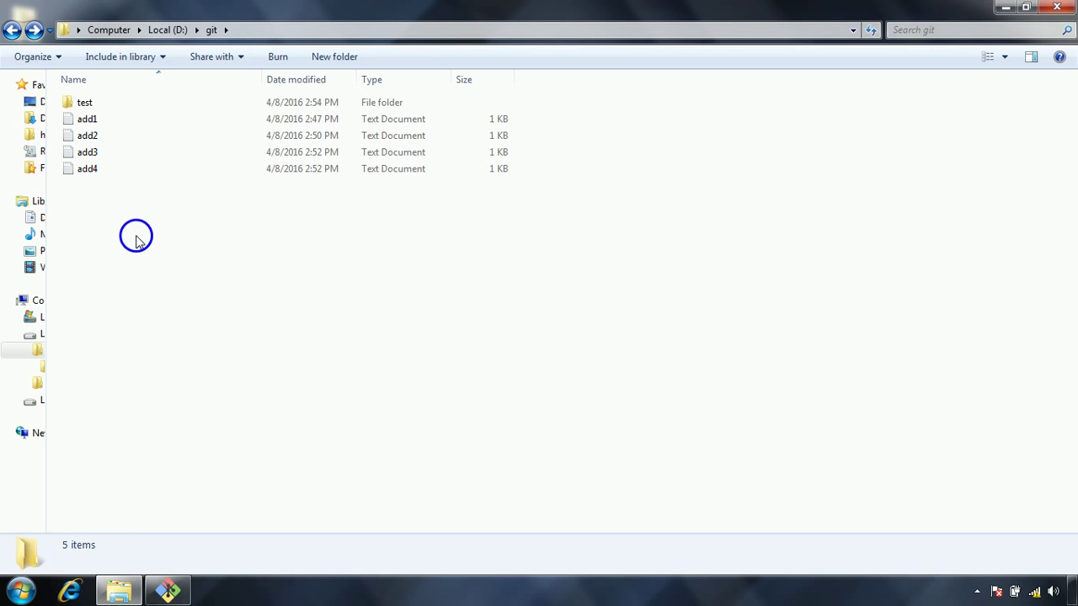
# Create a New Text Document in the D:\git folder and rename it add5
pyautogui.rightClick(134, 236)
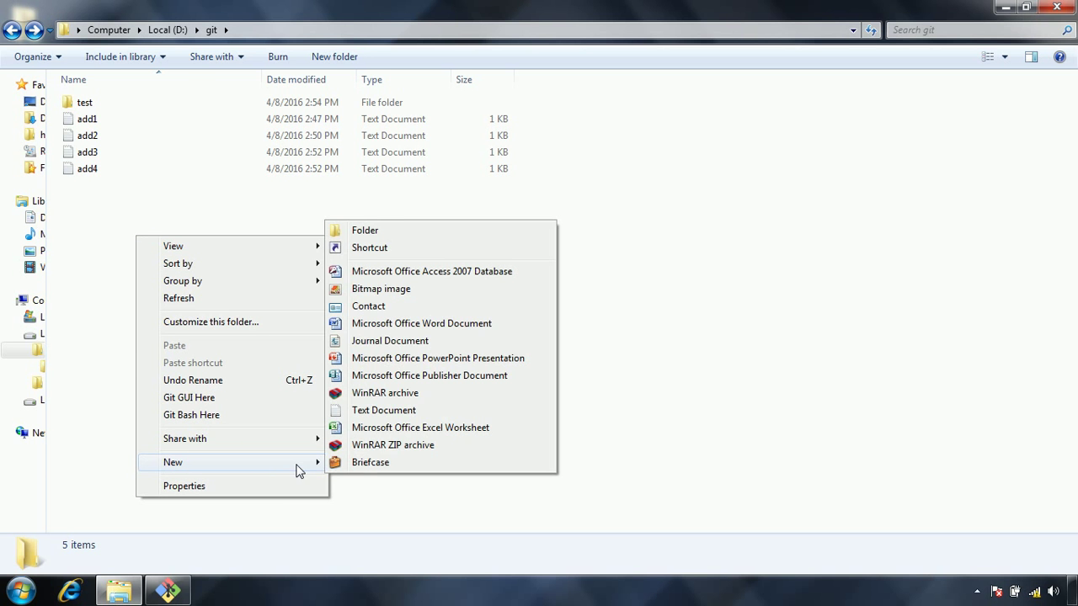
pyautogui.moveTo(384, 411)
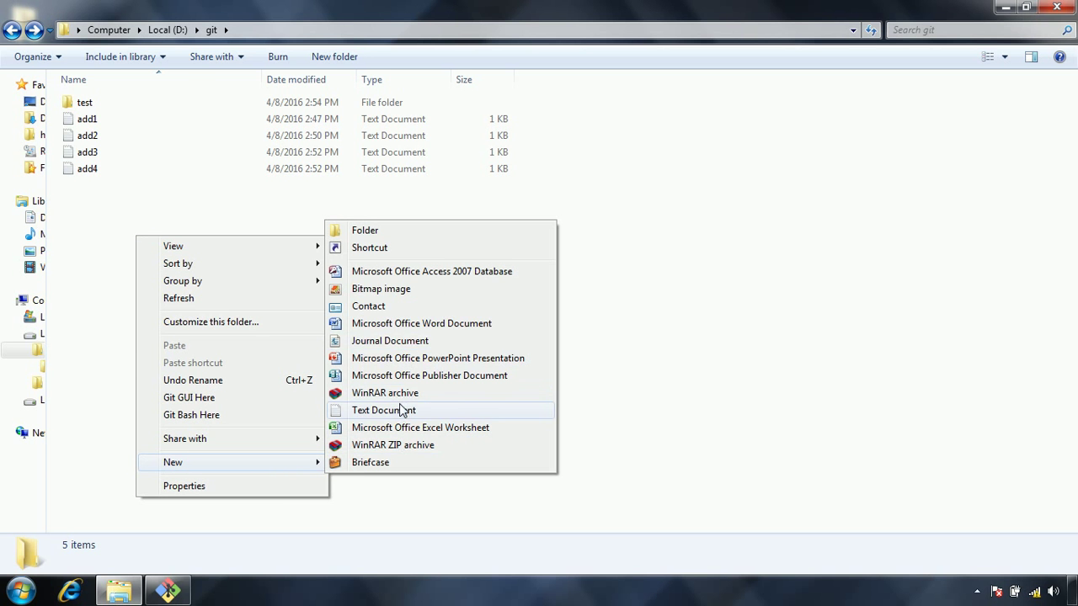
pyautogui.click(384, 411)
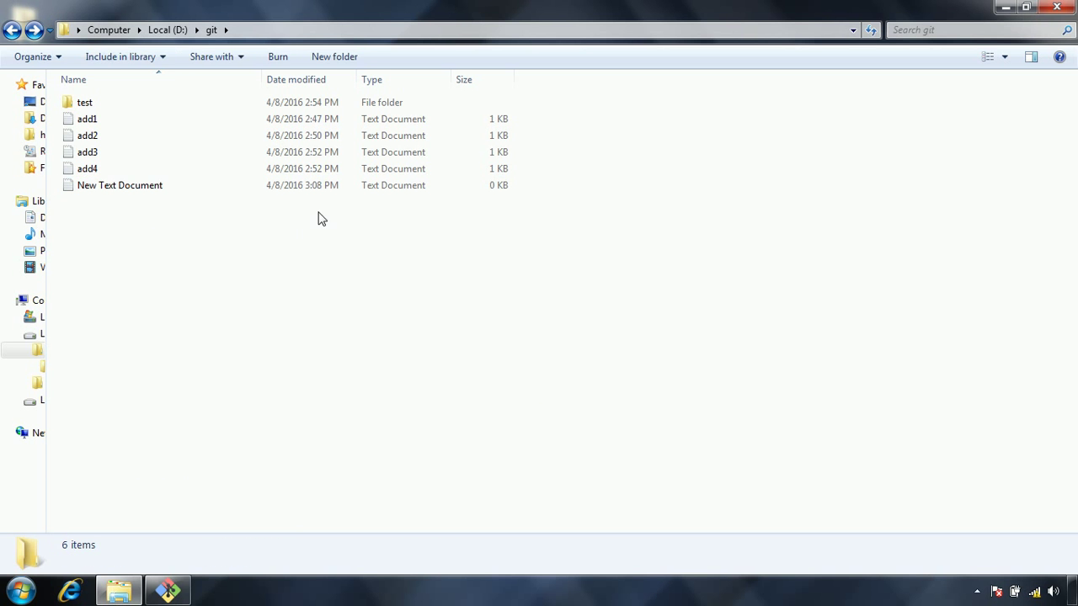
pyautogui.click(120, 184)
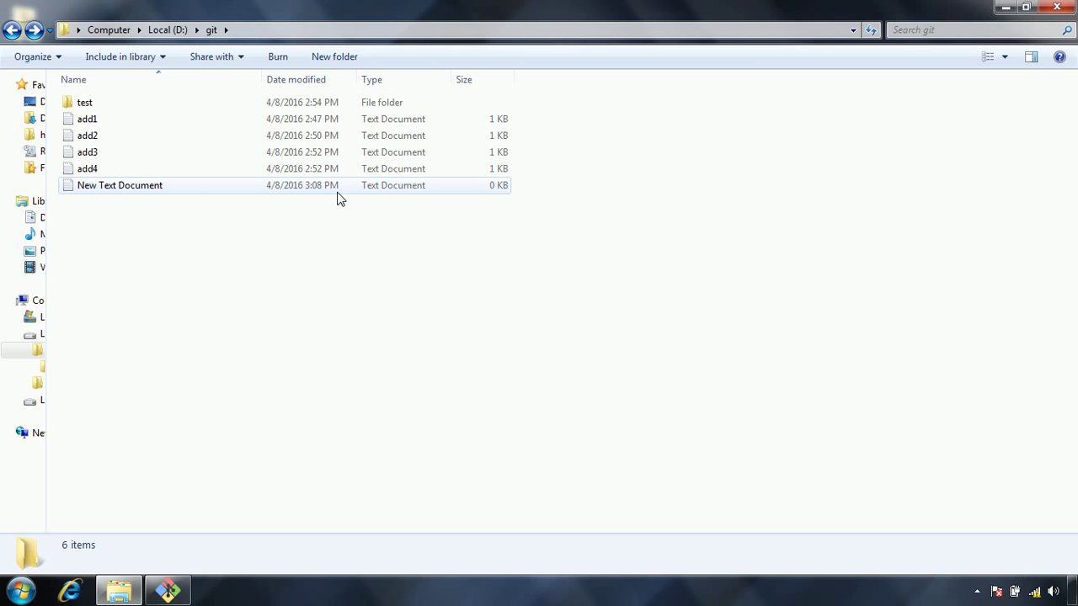
pyautogui.click(120, 185)
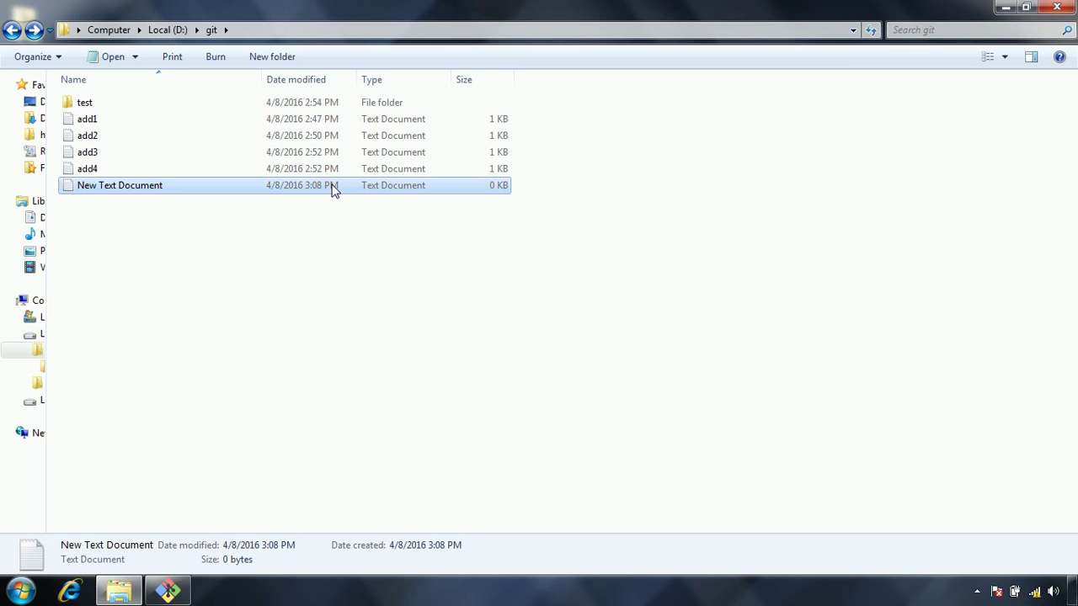
pyautogui.write('add5')
pyautogui.write('t')
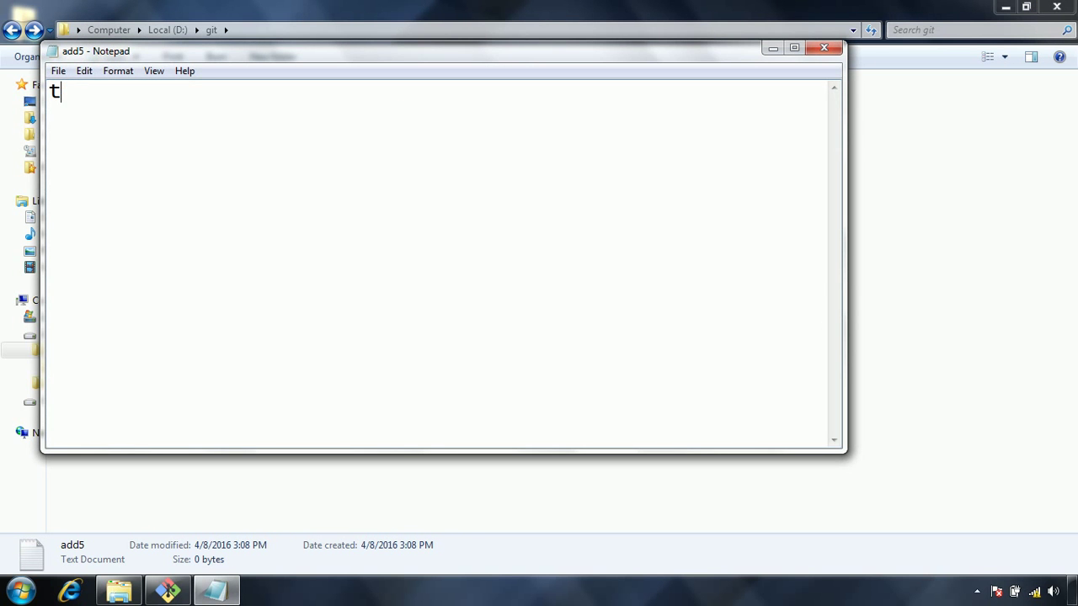
# Write "this is add5.txt" in Notepad, then save and close the file
pyautogui.write('his is t')
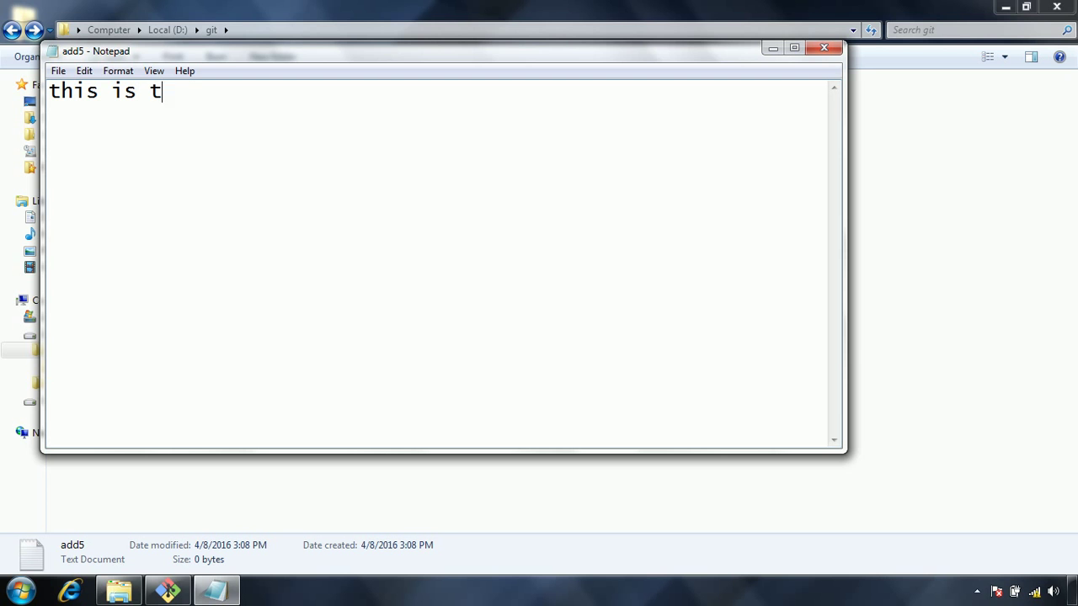
pyautogui.press('backspace')
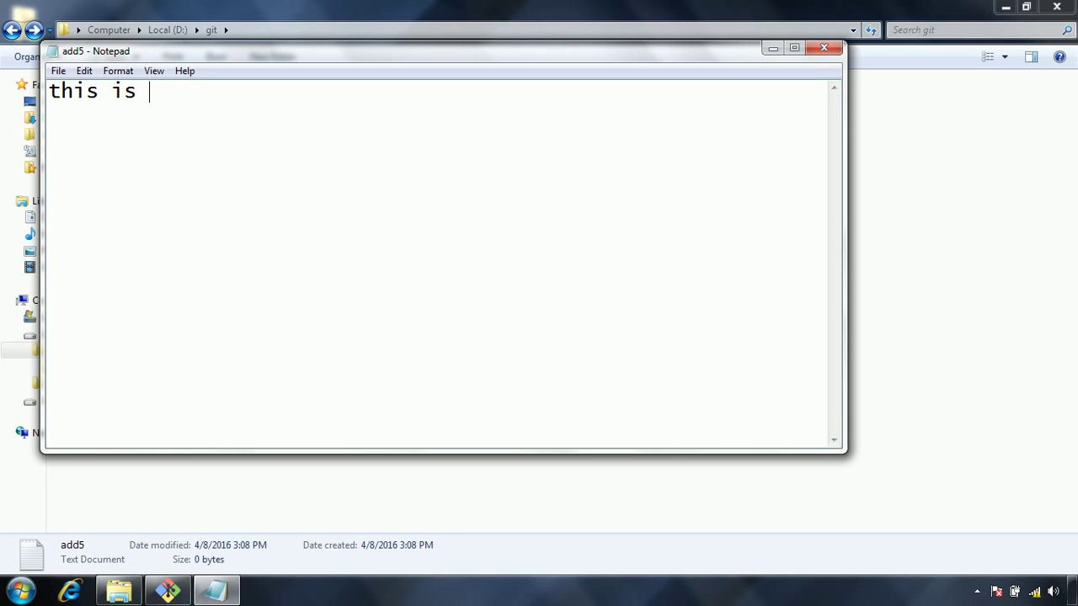
pyautogui.write('add5.')
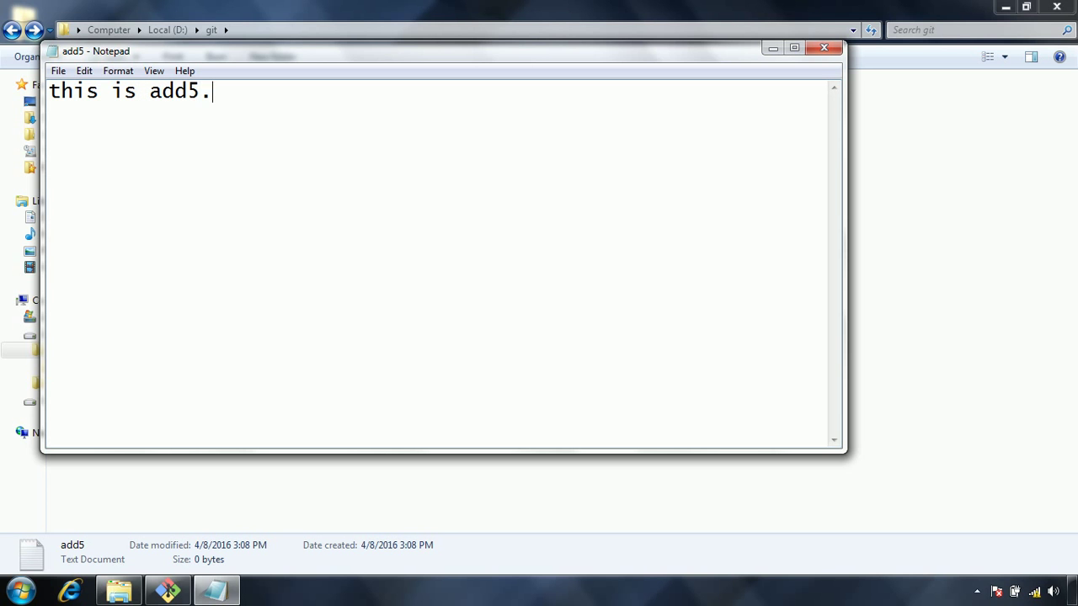
pyautogui.write('txt')
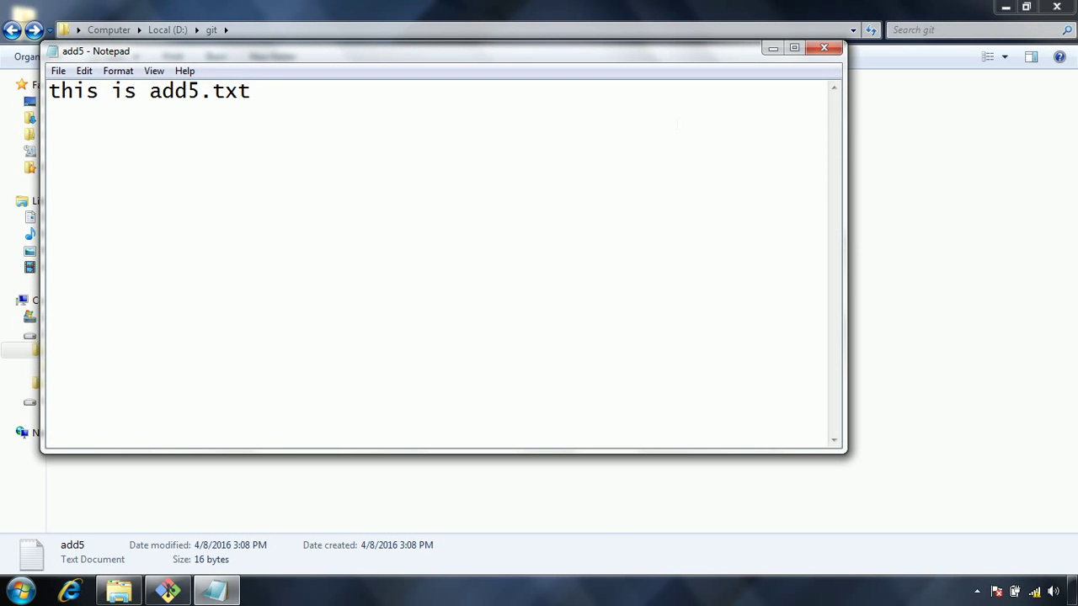
pyautogui.click(824, 47)
pyautogui.write('git s')
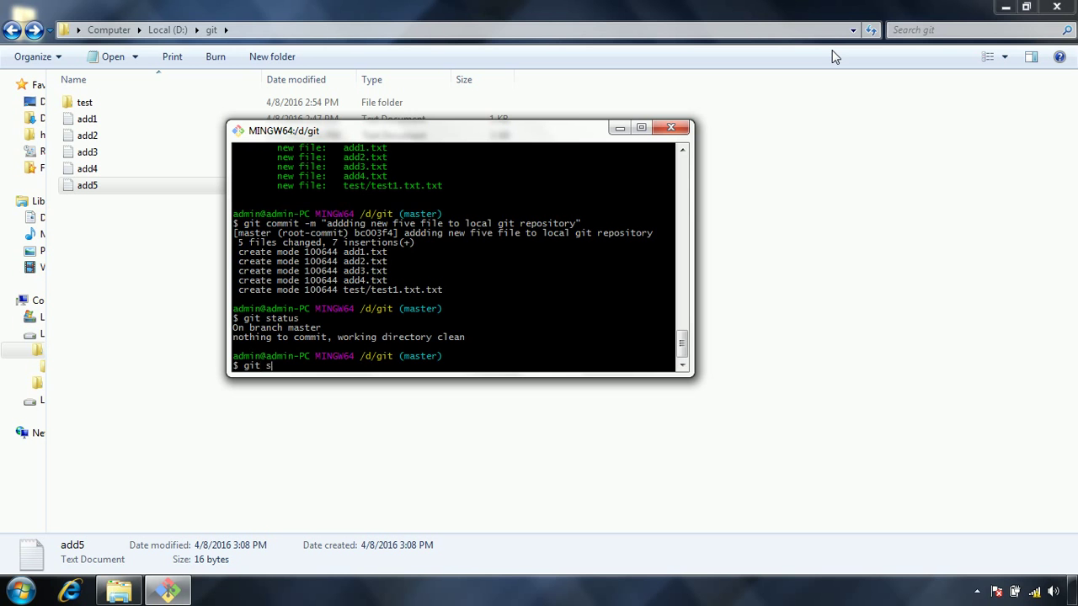
# Check git status, then stage add5.txt with git add
pyautogui.press('Return')
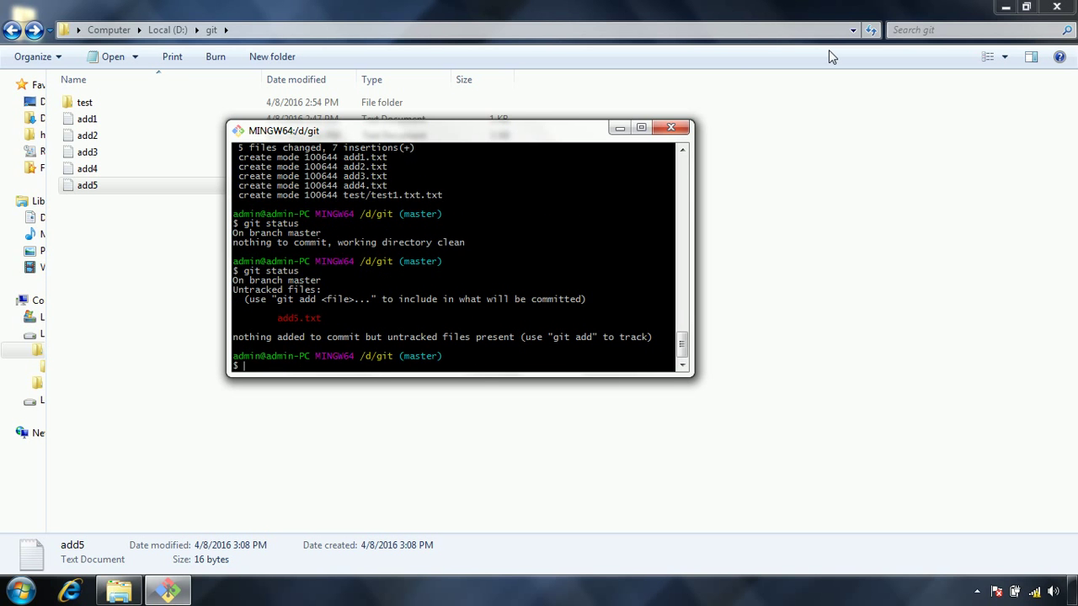
pyautogui.moveTo(347, 324)
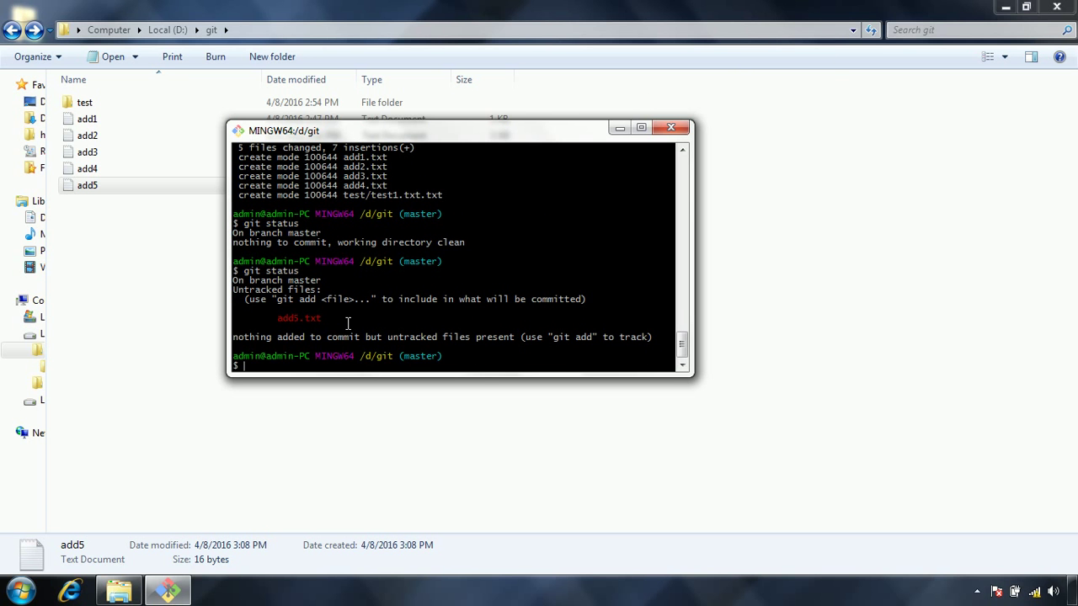
pyautogui.moveTo(334, 325)
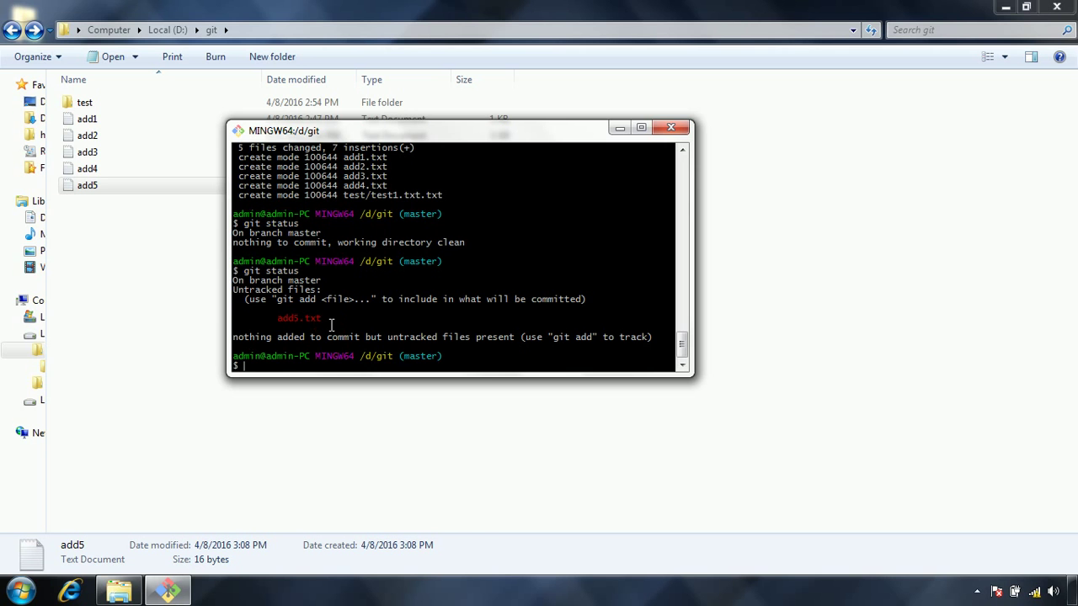
pyautogui.write('git add add')
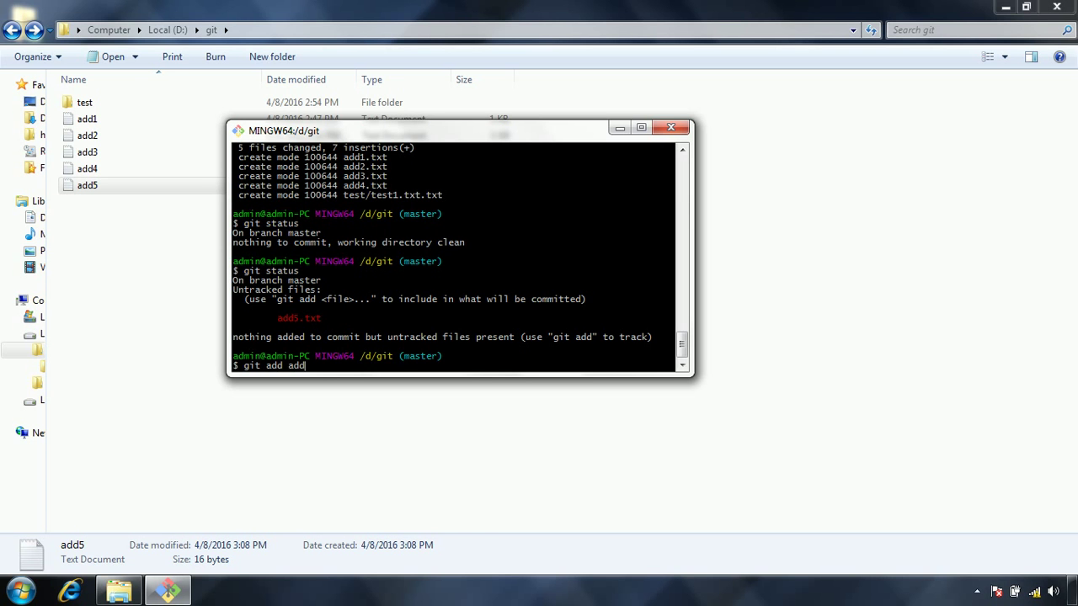
pyautogui.write('5.tx')
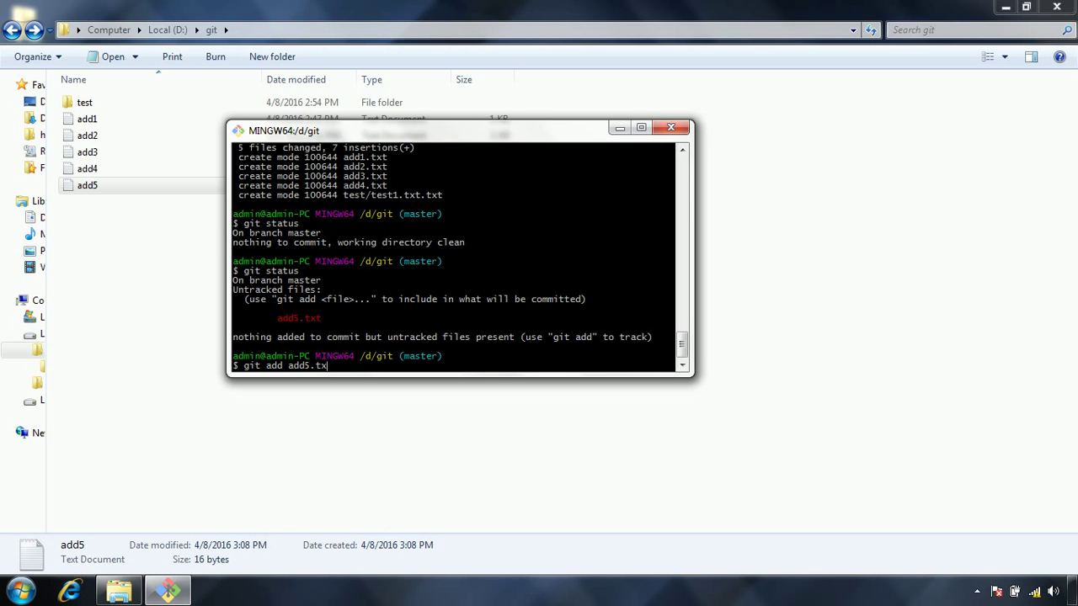
pyautogui.press('Return')
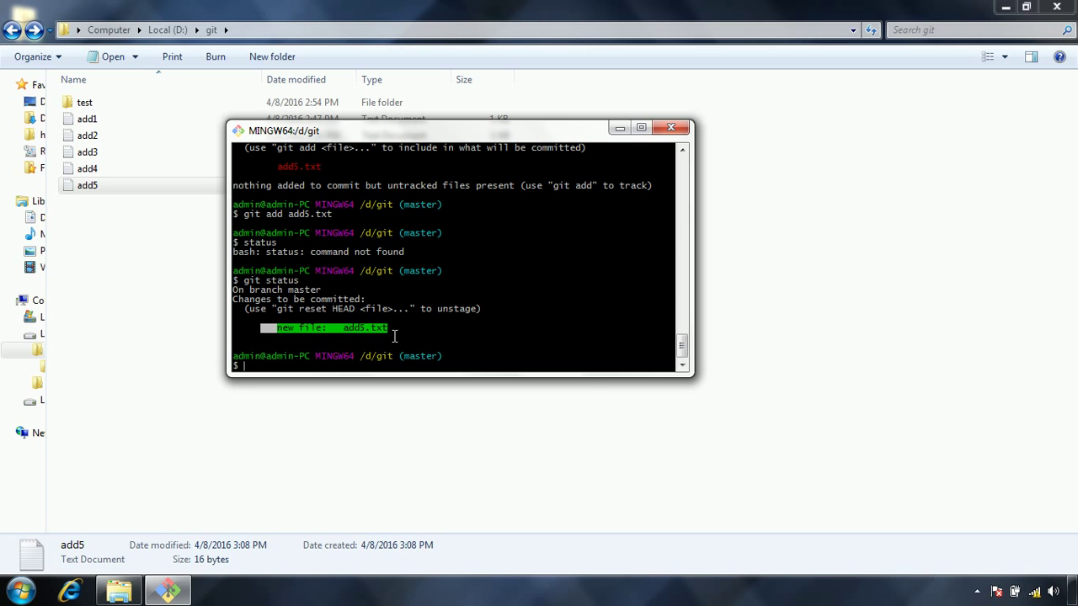
# Commit add5.txt with the message "adding add5.txt to local git repository"
pyautogui.write('git')
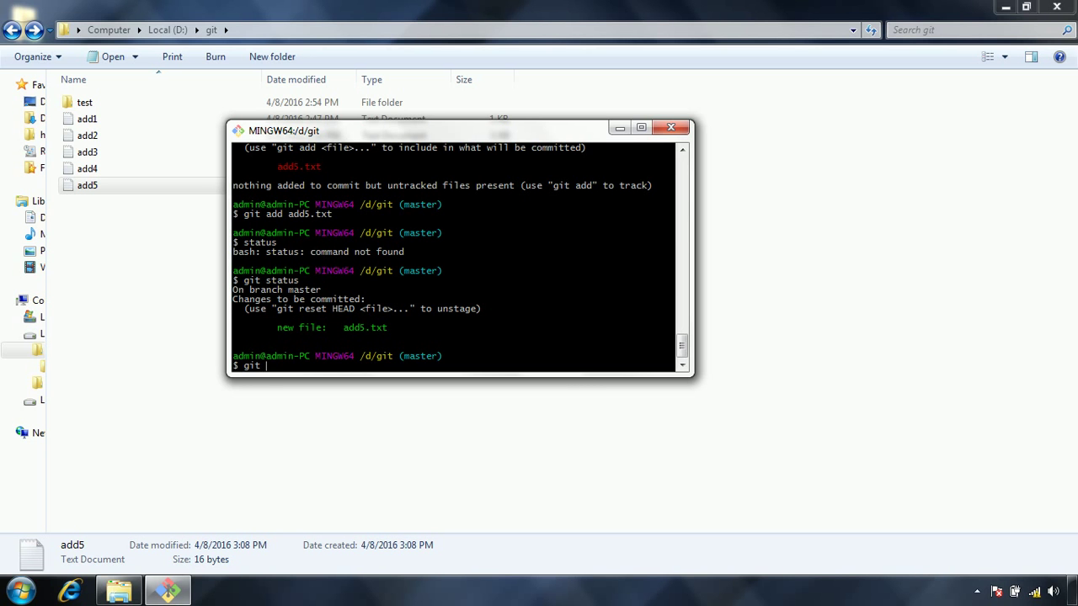
pyautogui.write('comm')
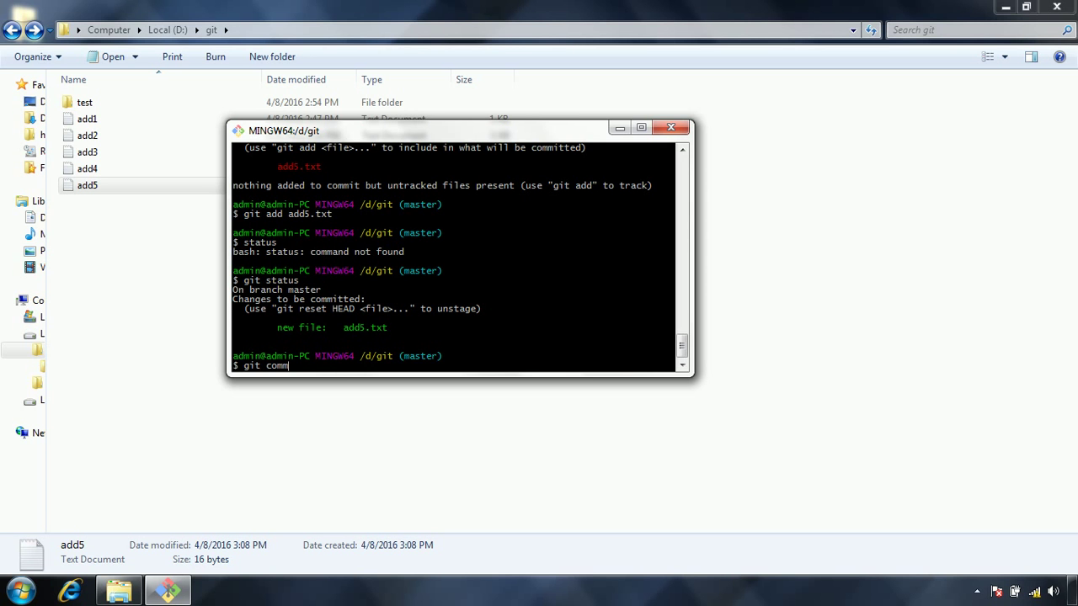
pyautogui.write('it -')
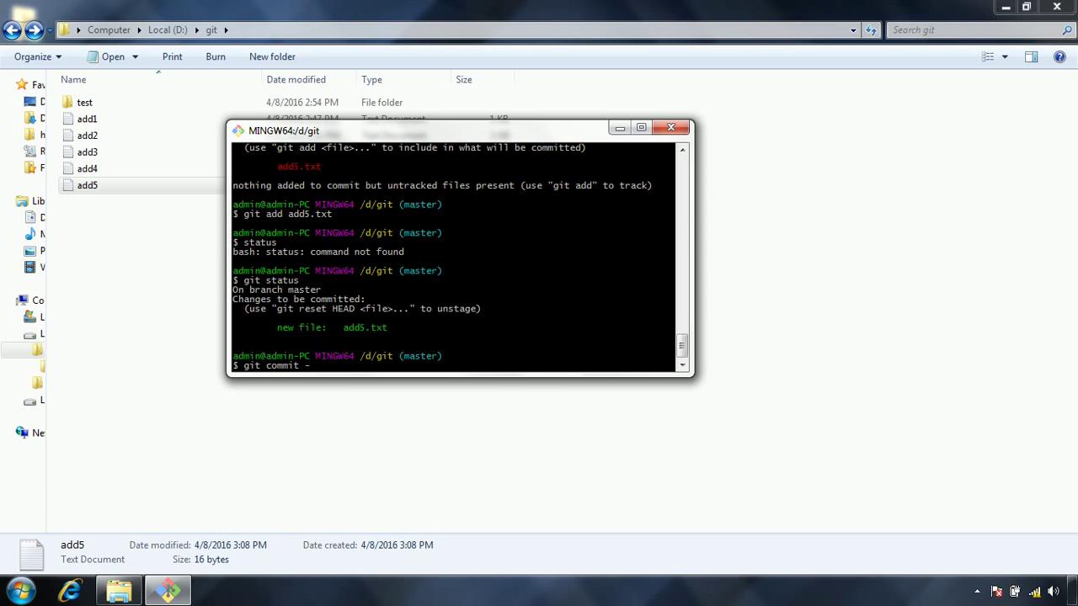
pyautogui.write('m "')
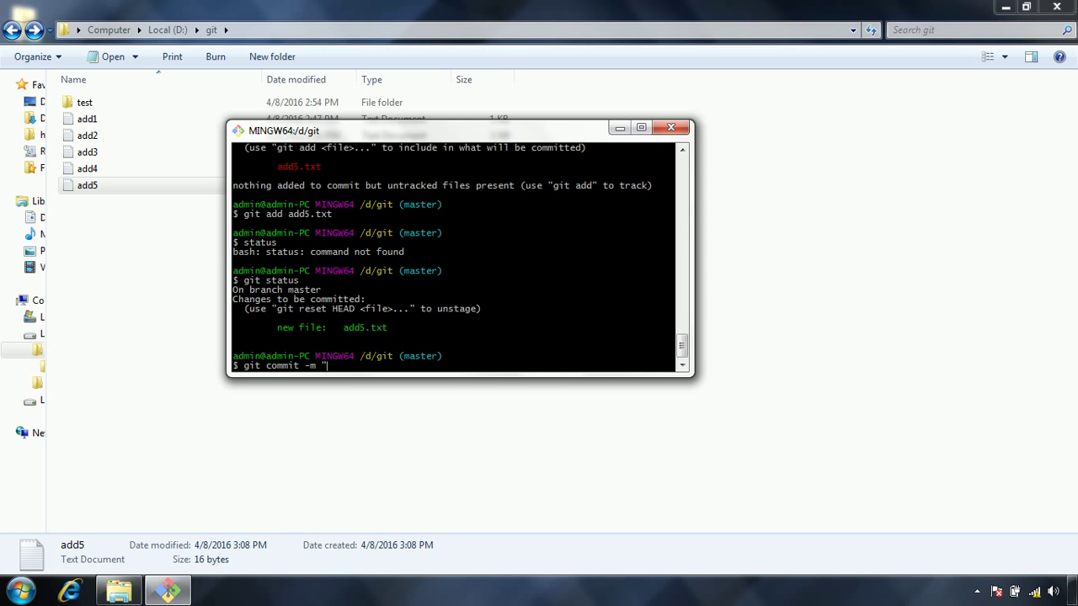
pyautogui.write('"adding add5')
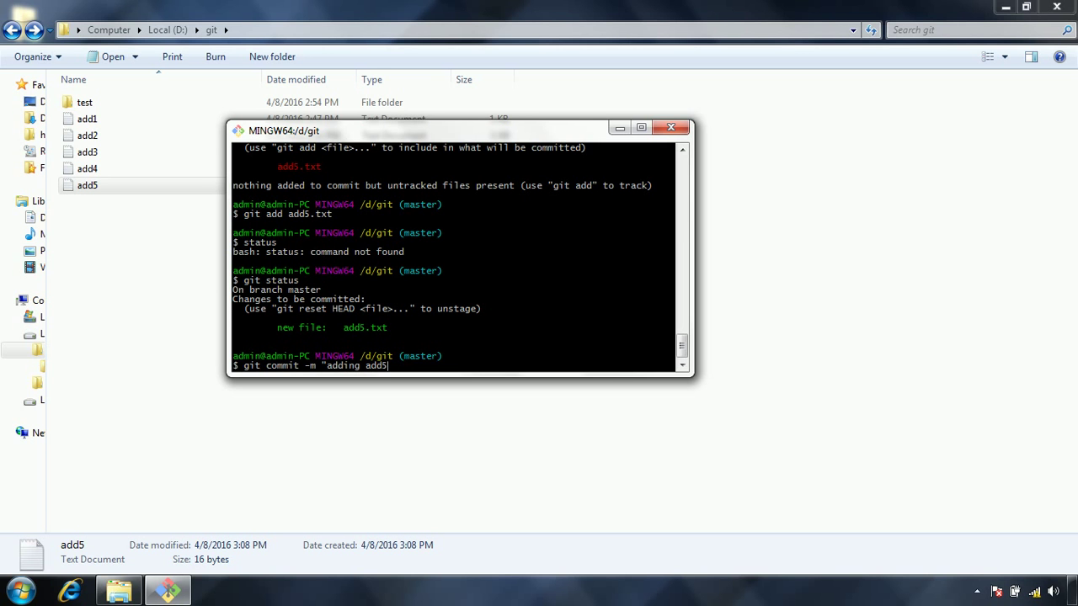
pyautogui.write('.txt to')
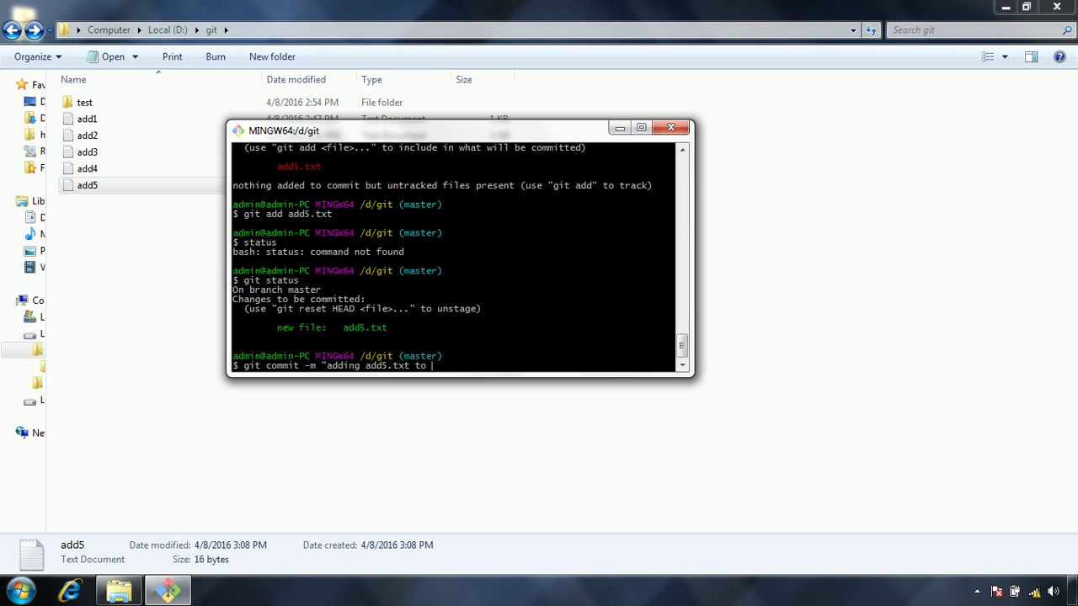
pyautogui.write('local git')
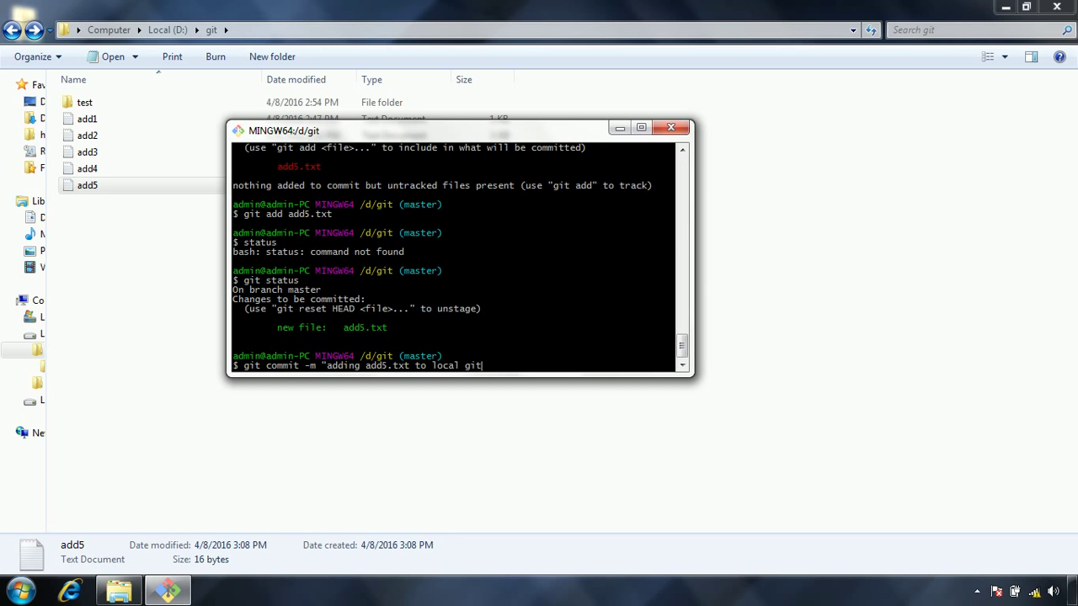
pyautogui.write('reposi')
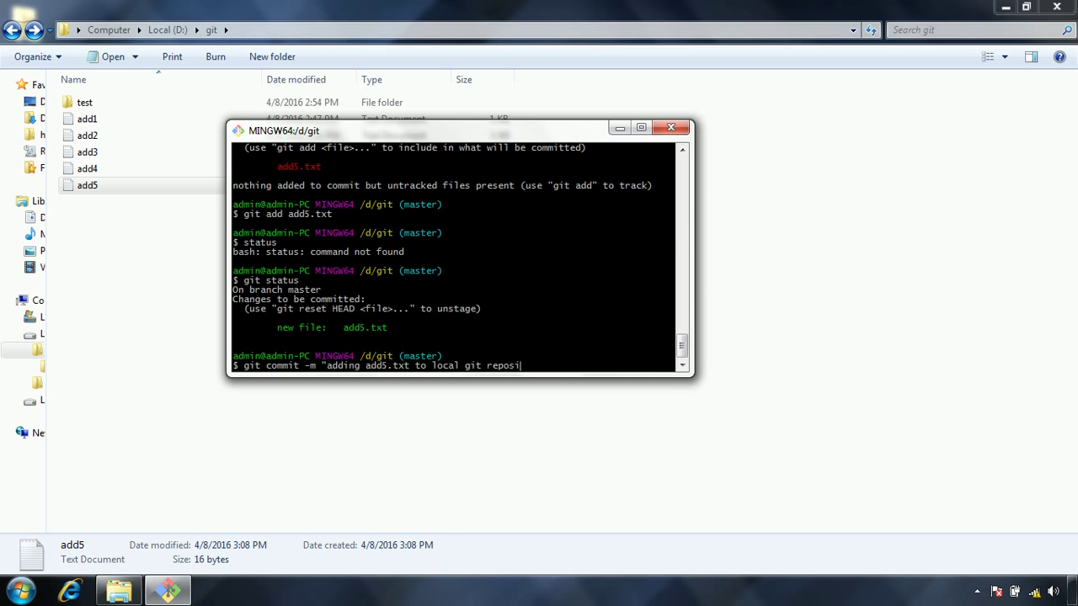
pyautogui.write('t')
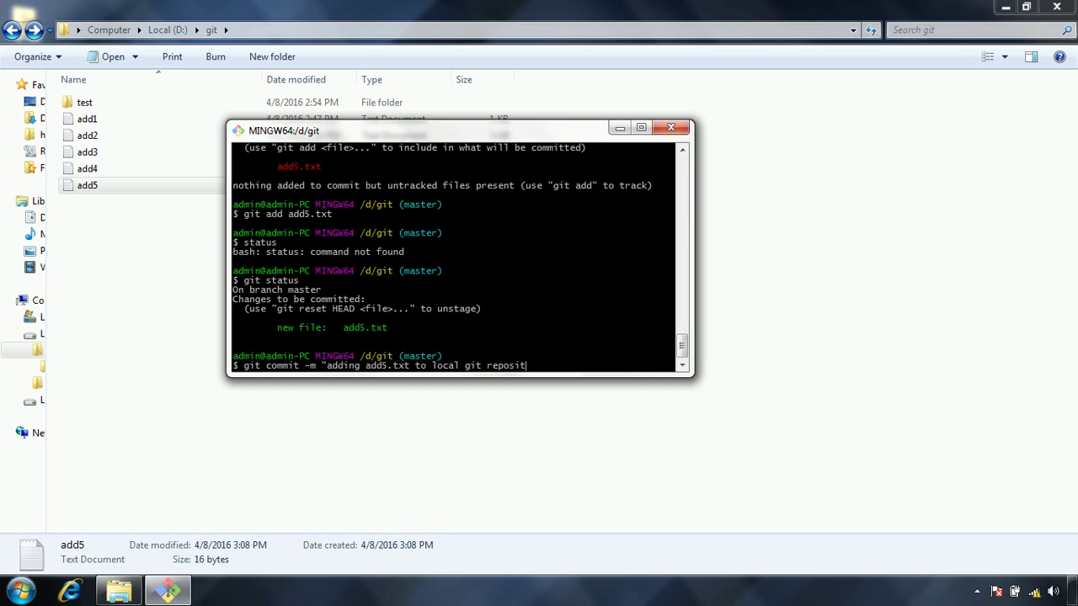
pyautogui.press('Return')
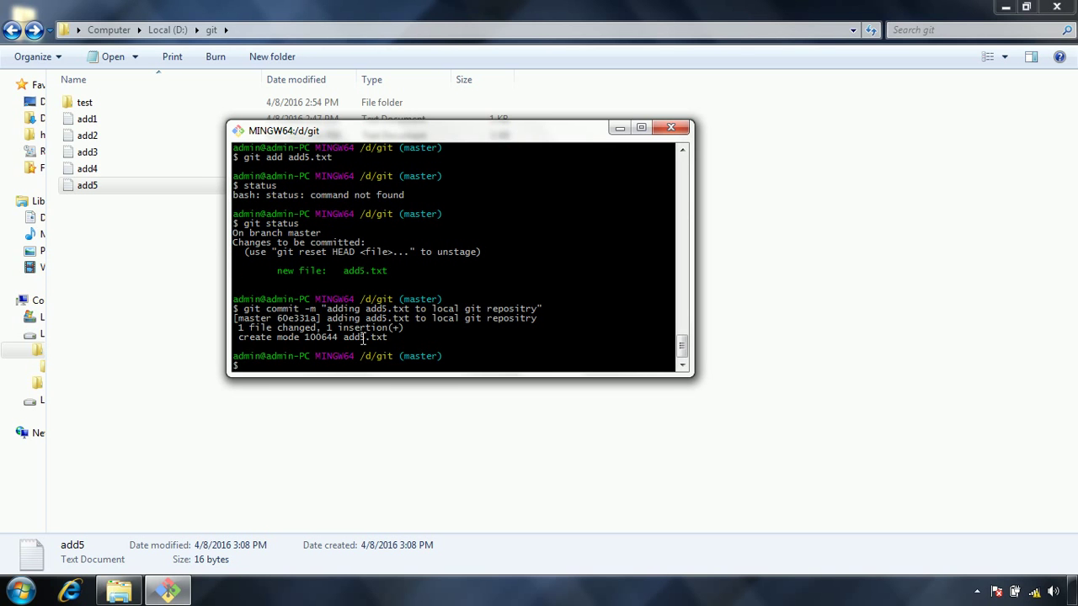
pyautogui.doubleClick(343, 310)
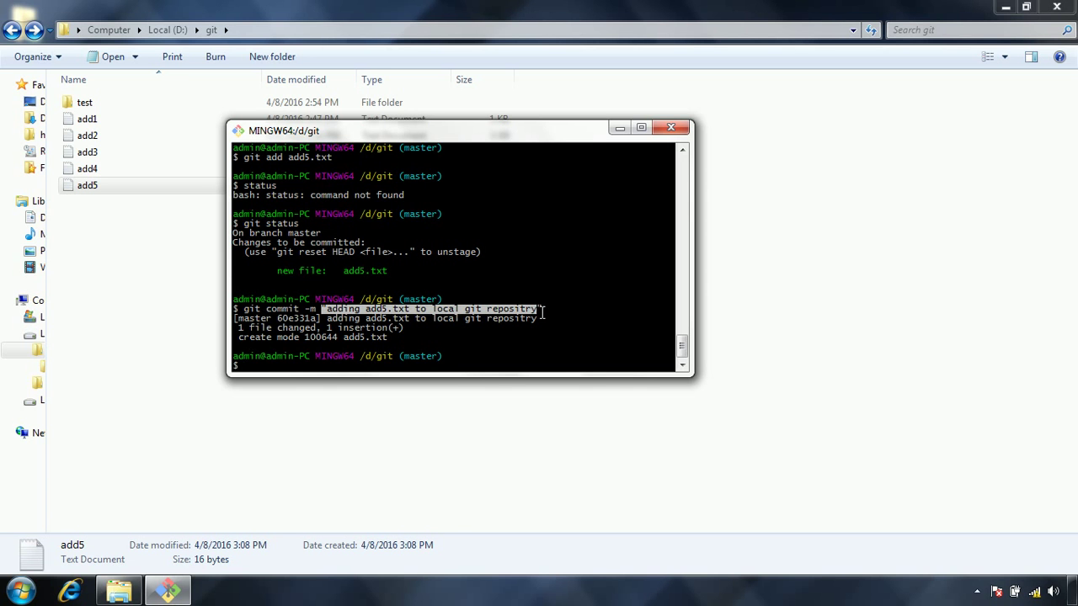
pyautogui.moveTo(547, 312)
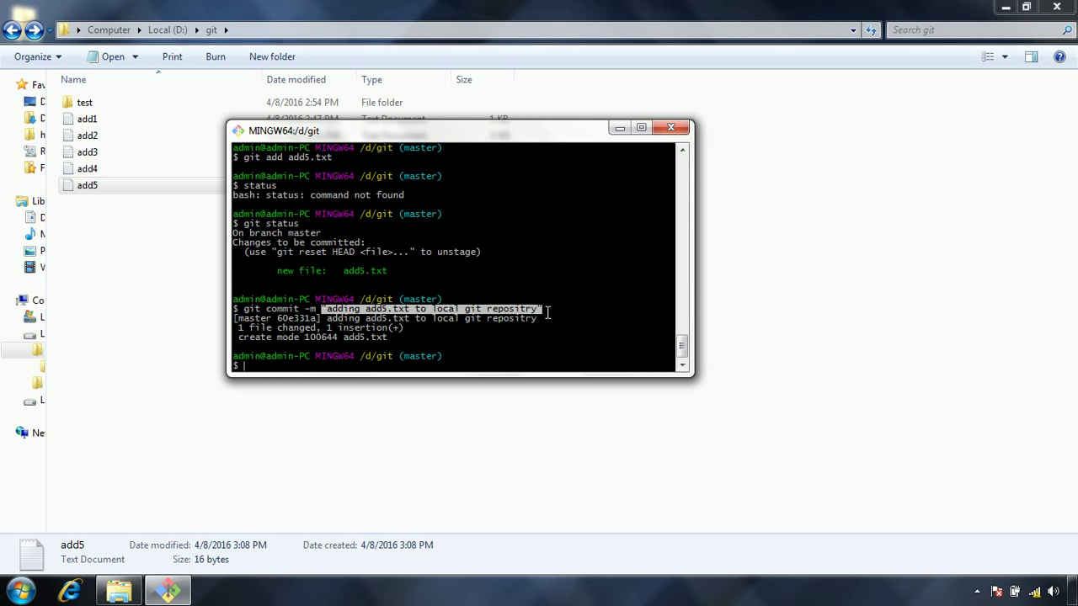
pyautogui.moveTo(538, 310)
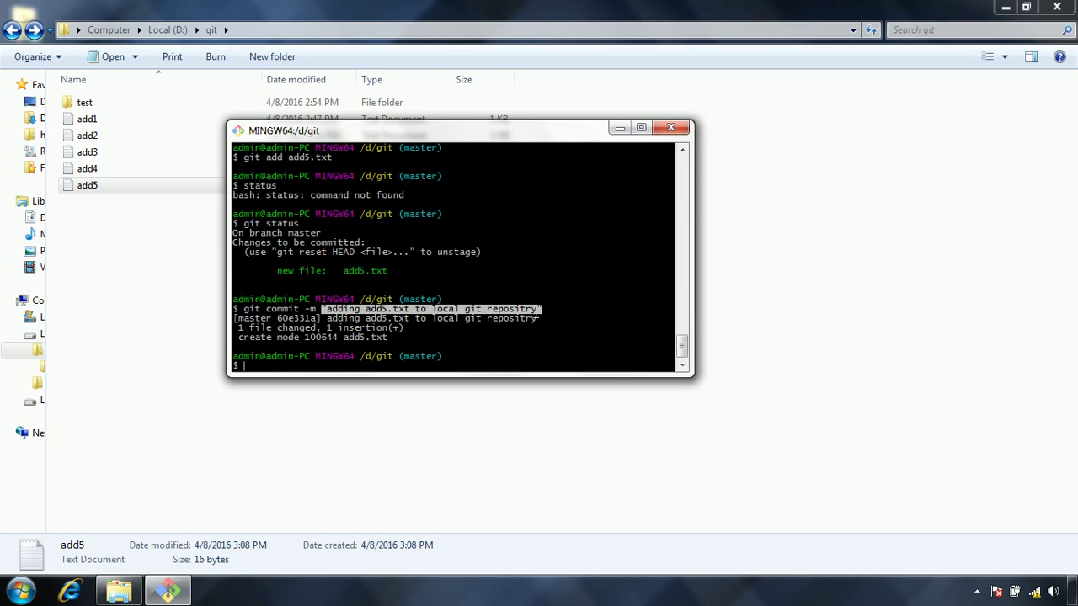